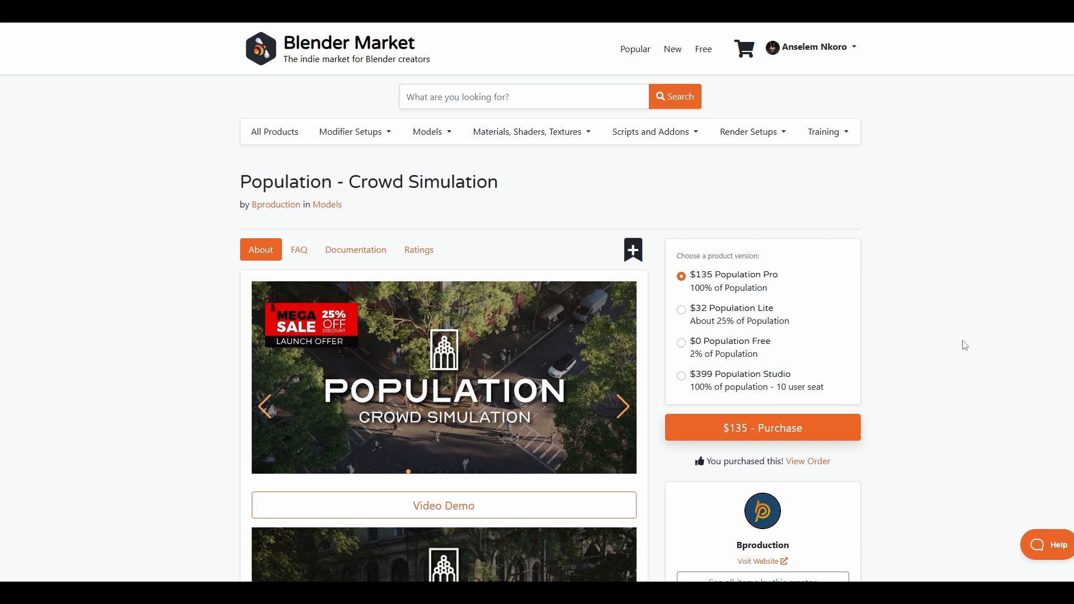
mouse_move(977, 346)
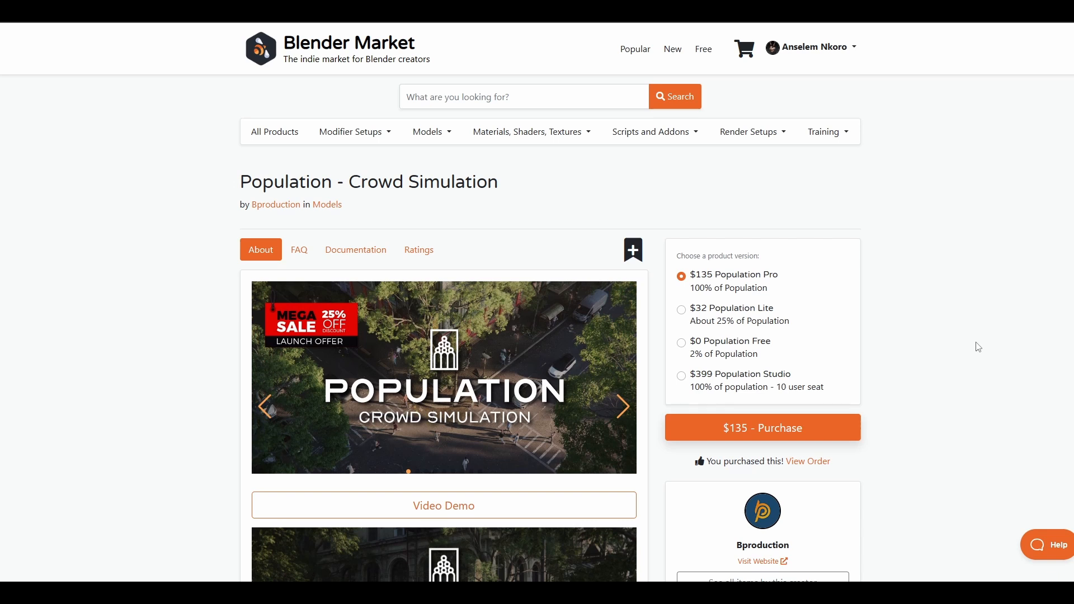
Step: Install Population_Addon.zip from Preferences > Add-ons and enable the Population add-on
scroll("down", 3)
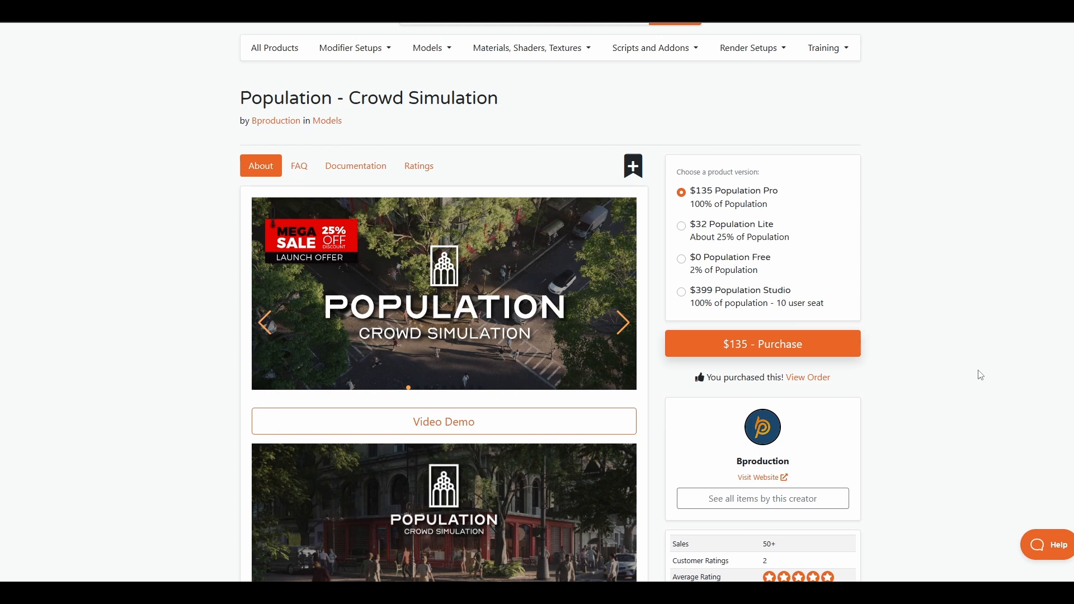
mouse_move(930, 306)
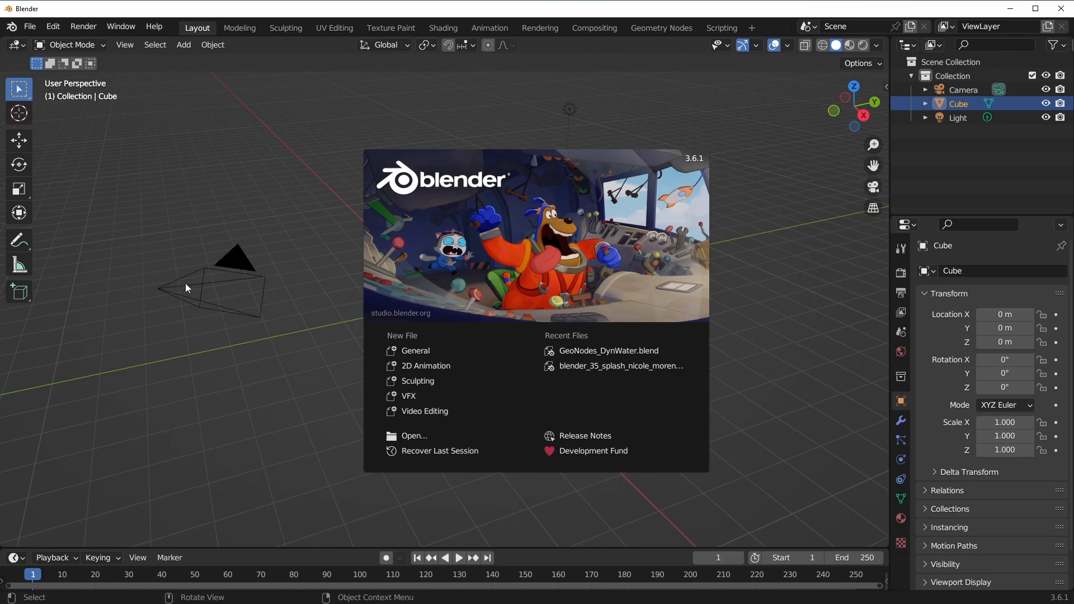
left_click(53, 26)
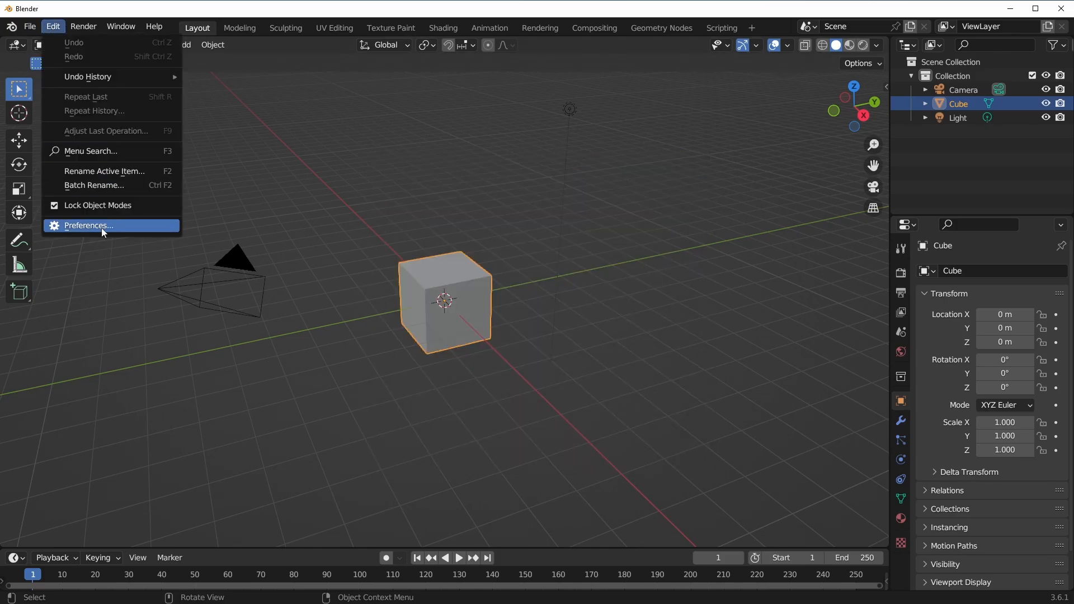
left_click(88, 226)
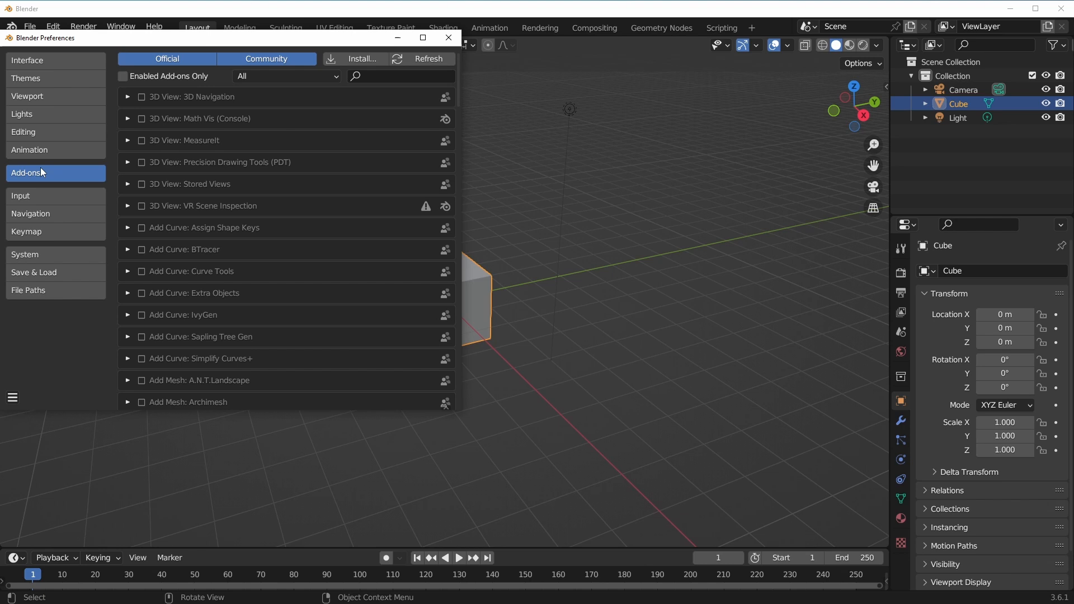
left_click(361, 58)
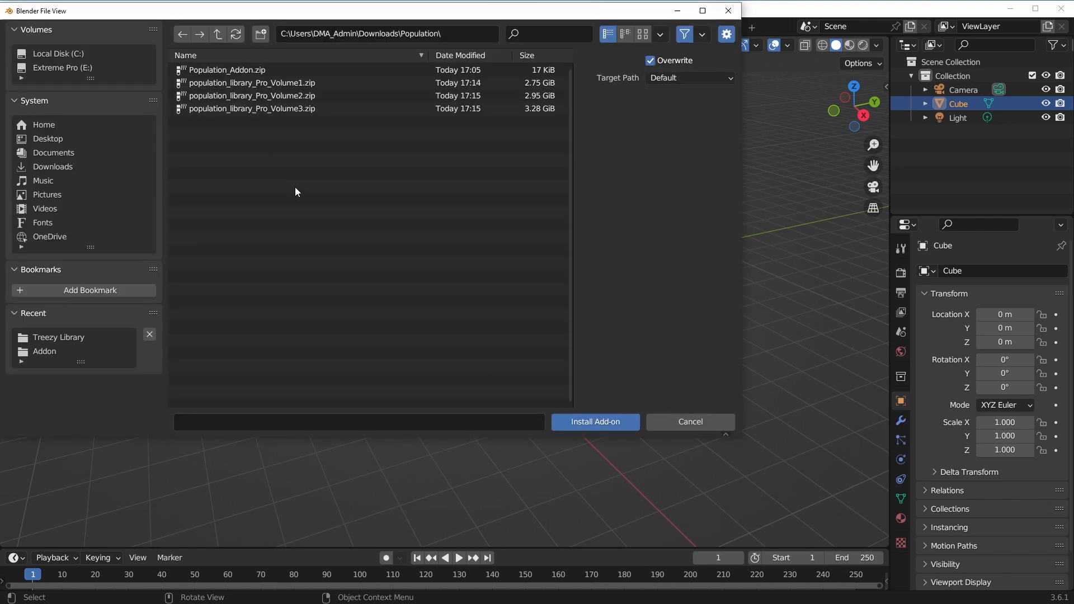
left_click(594, 421)
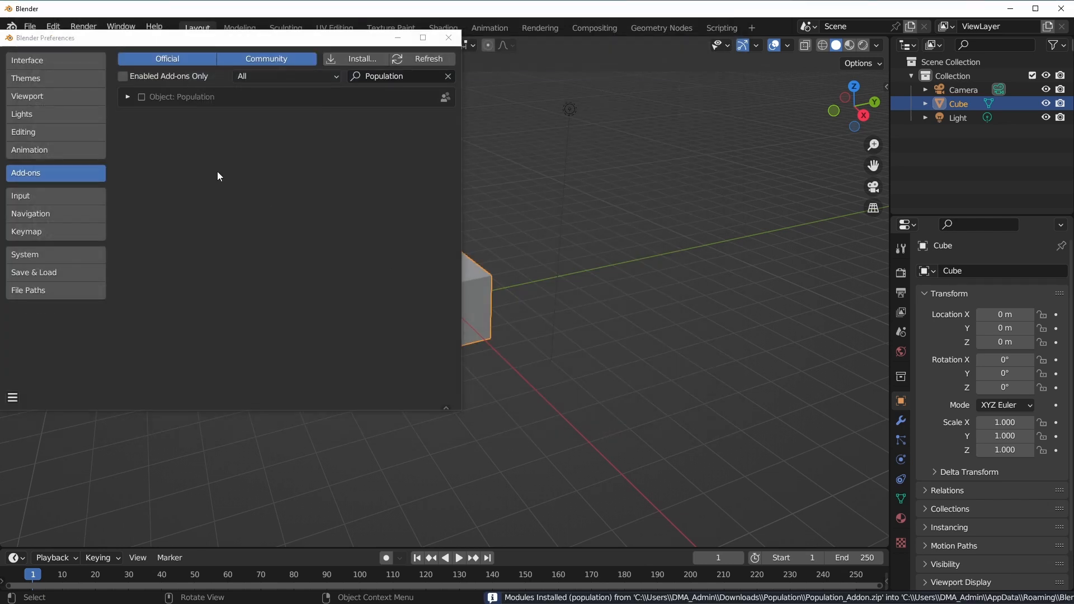
left_click(128, 97)
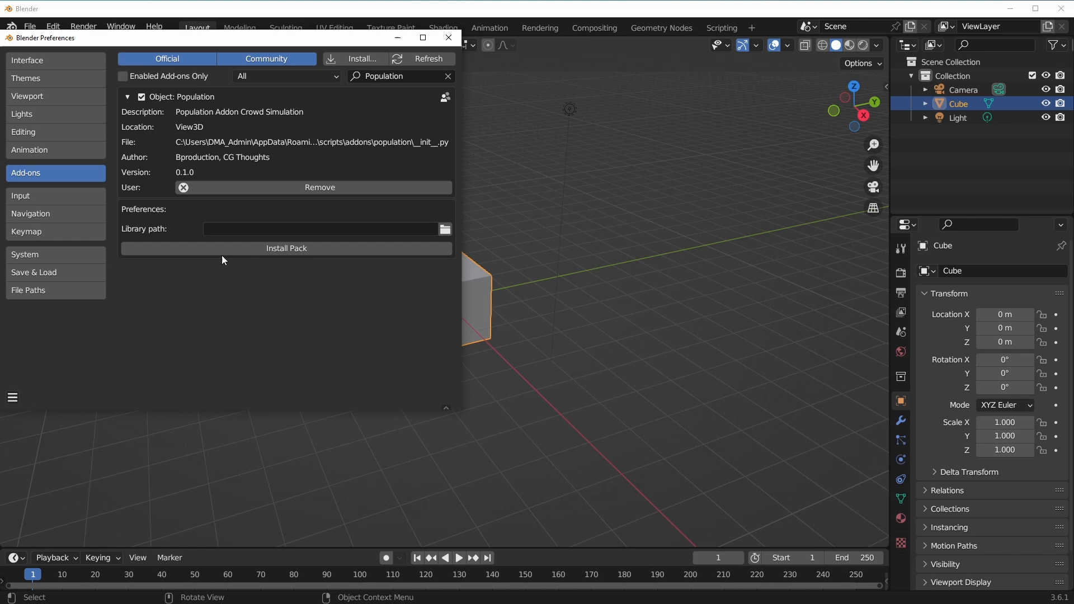
mouse_move(239, 276)
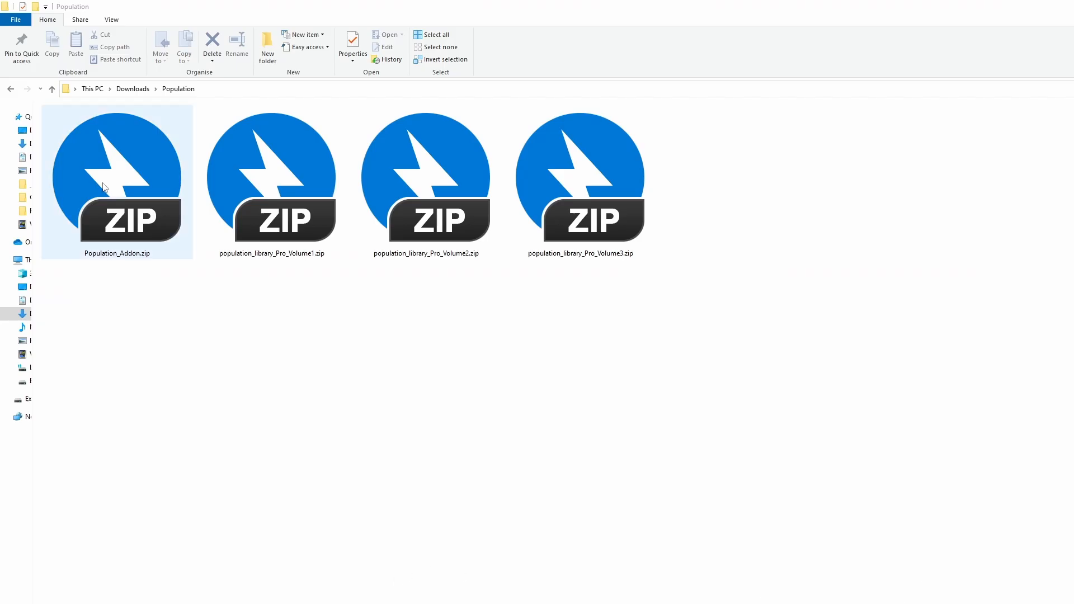
Step: Create a new asset library folder beside the zips in Downloads\Population
left_click(424, 178)
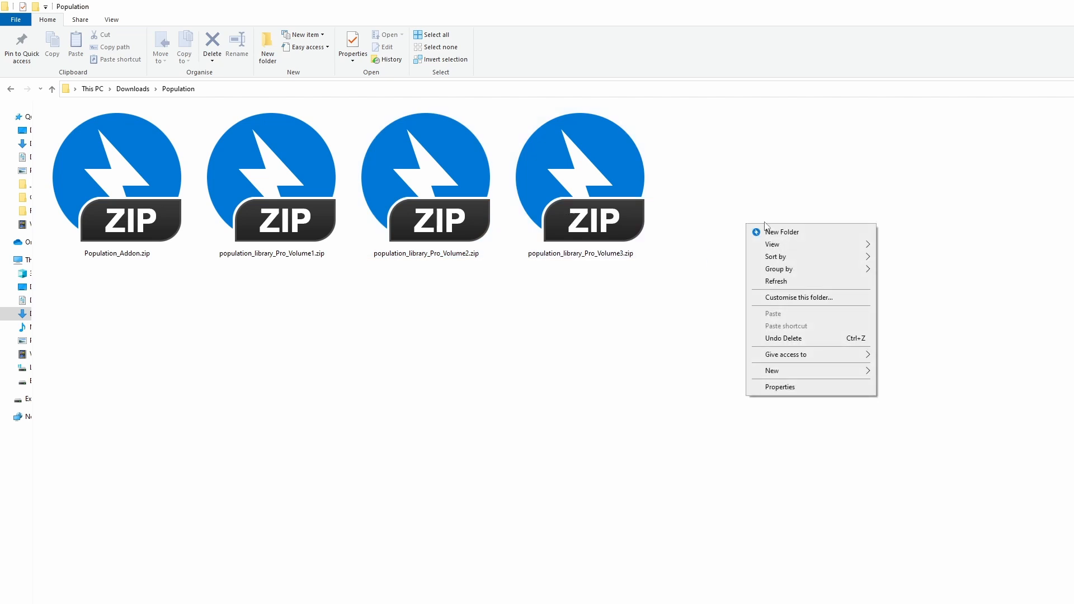
left_click(782, 231)
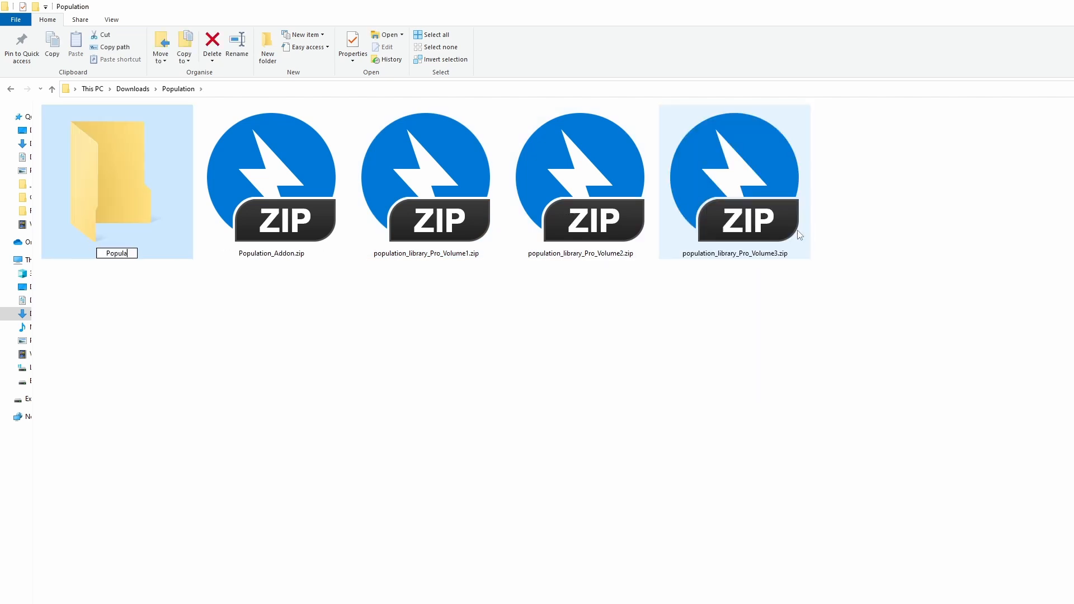
key("enter")
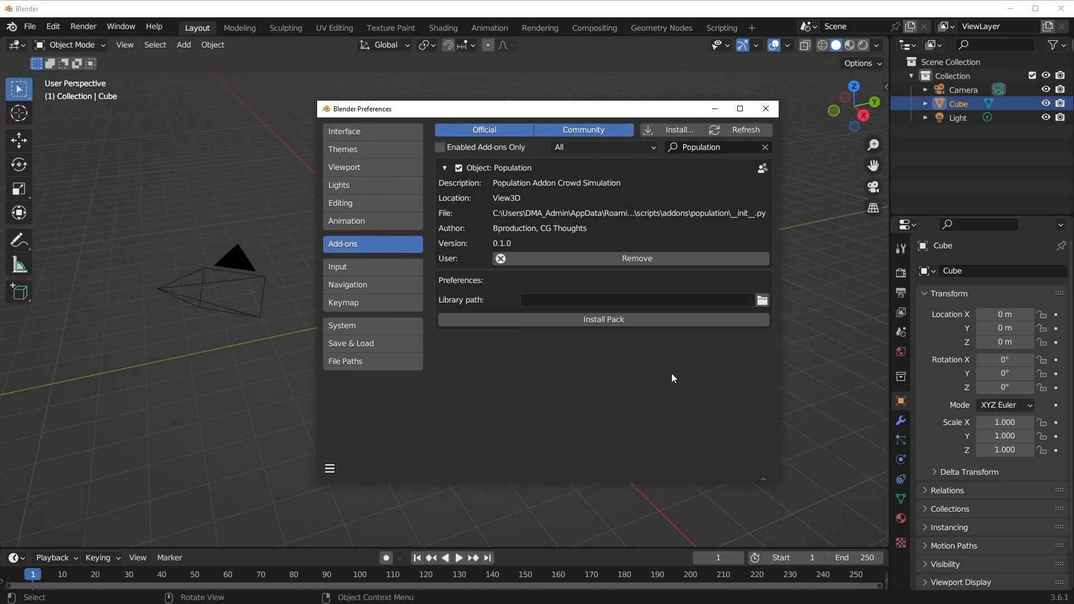
Step: Set the library path to Population Asset, install population_library_Pro_Volume2.zip, and save preferences
left_click(603, 319)
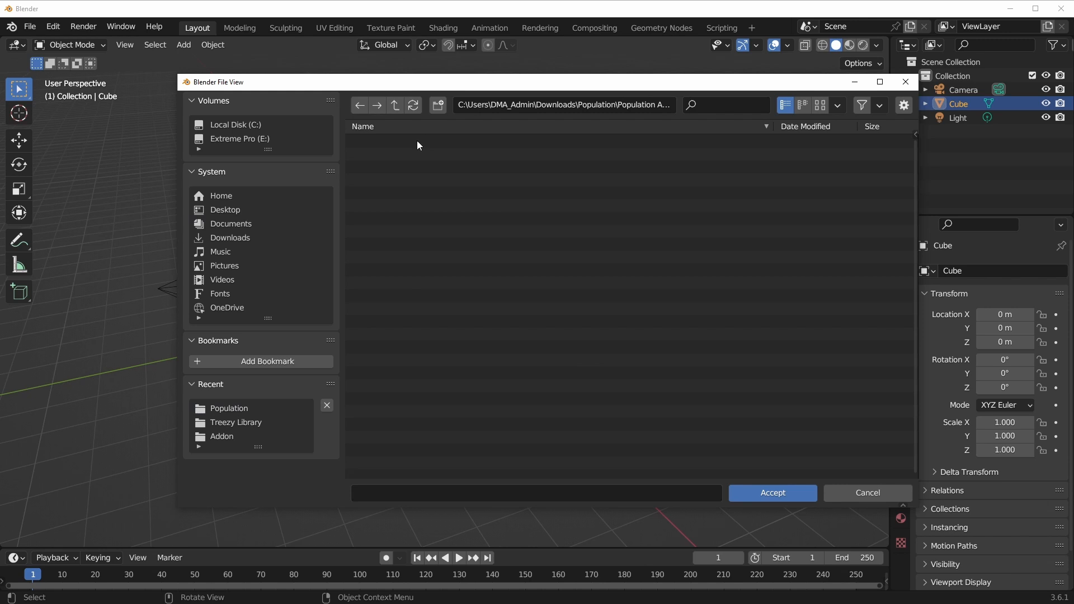
left_click(771, 493)
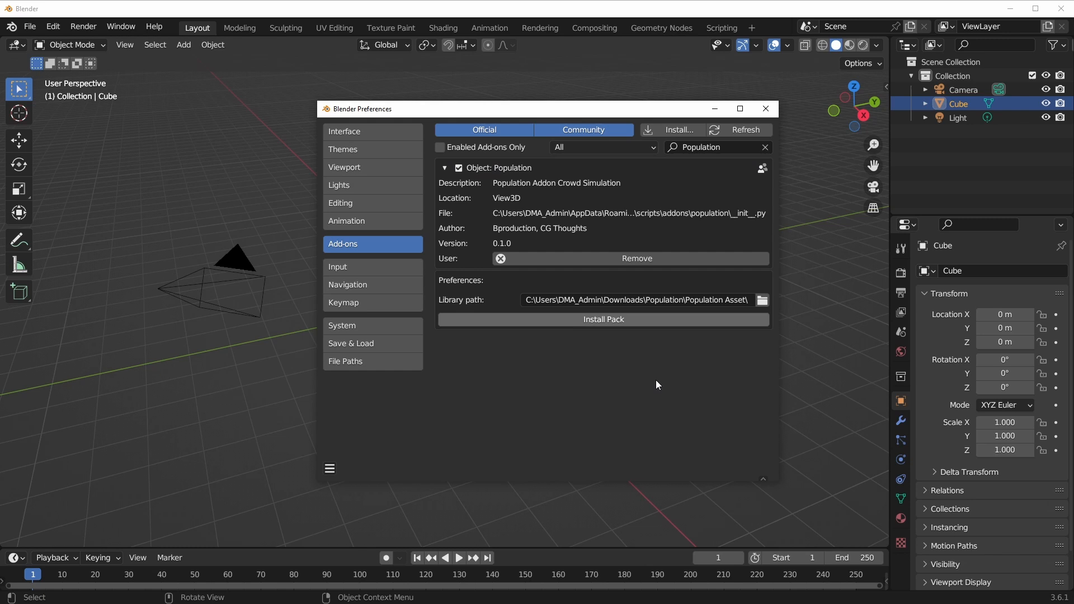
left_click(602, 319)
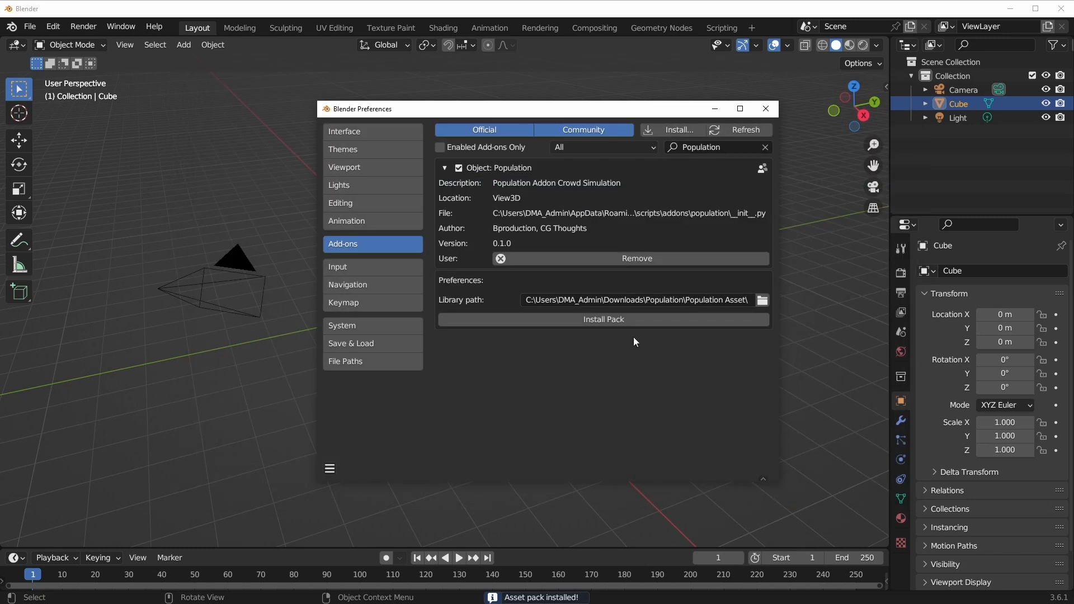
left_click(602, 319)
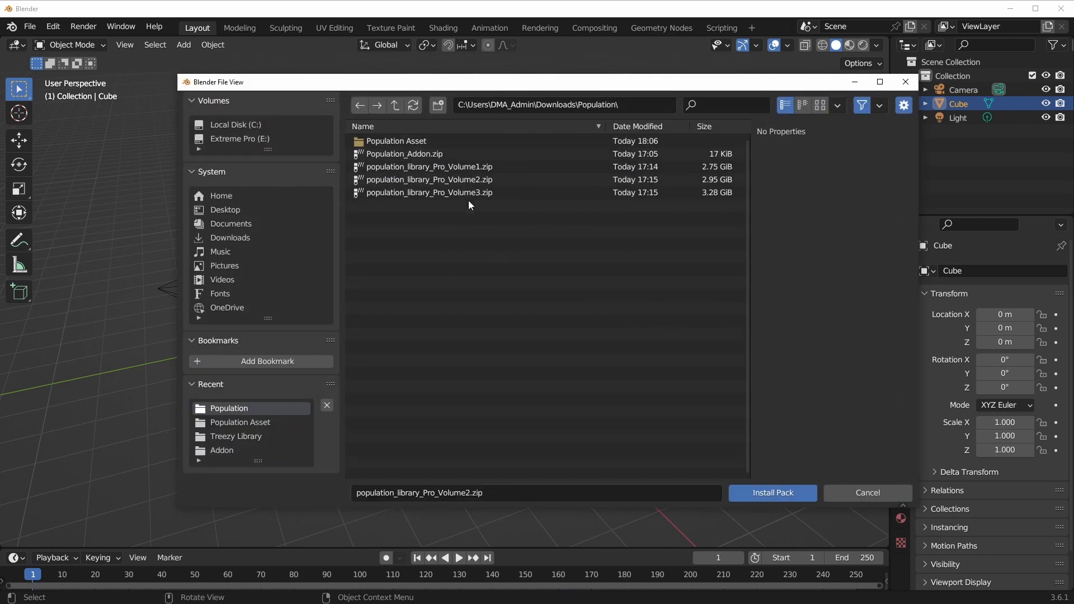
left_click(773, 493)
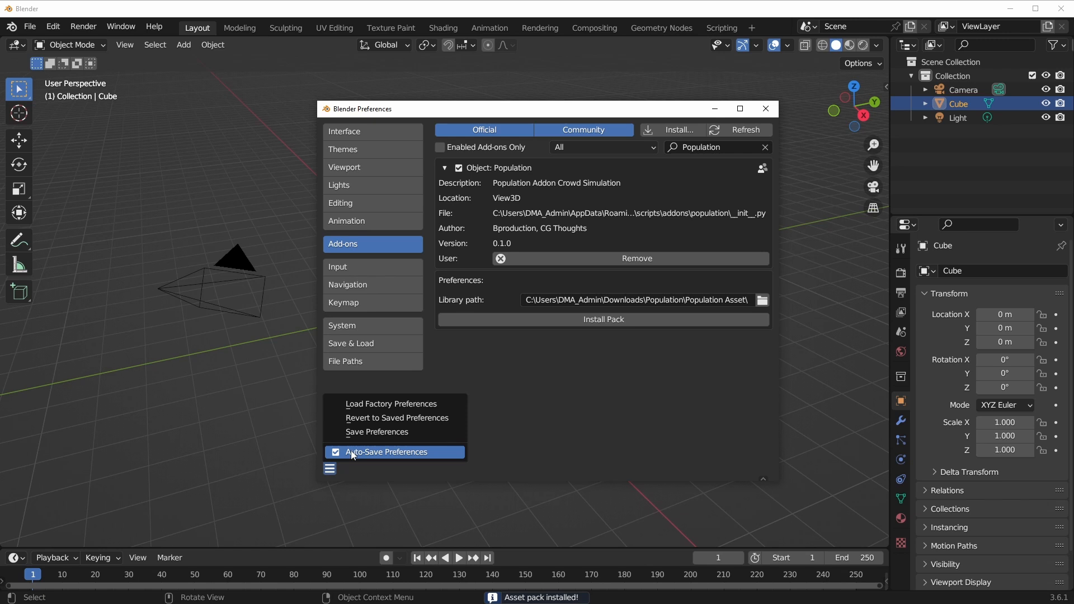
left_click(376, 431)
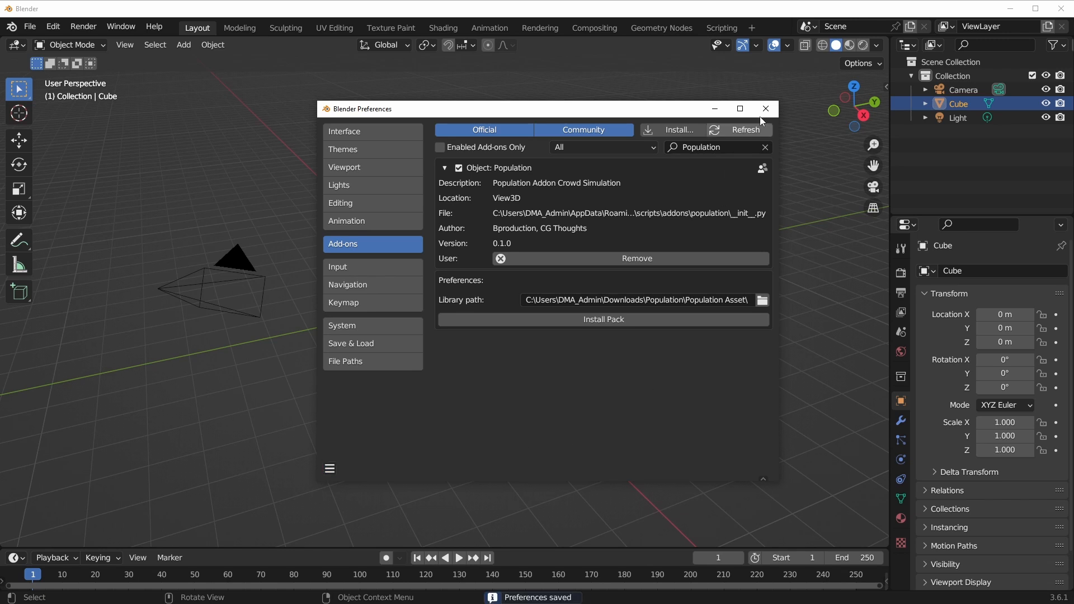
Step: Close Preferences and pick a casual character with a daily life standing pose
left_click(765, 109)
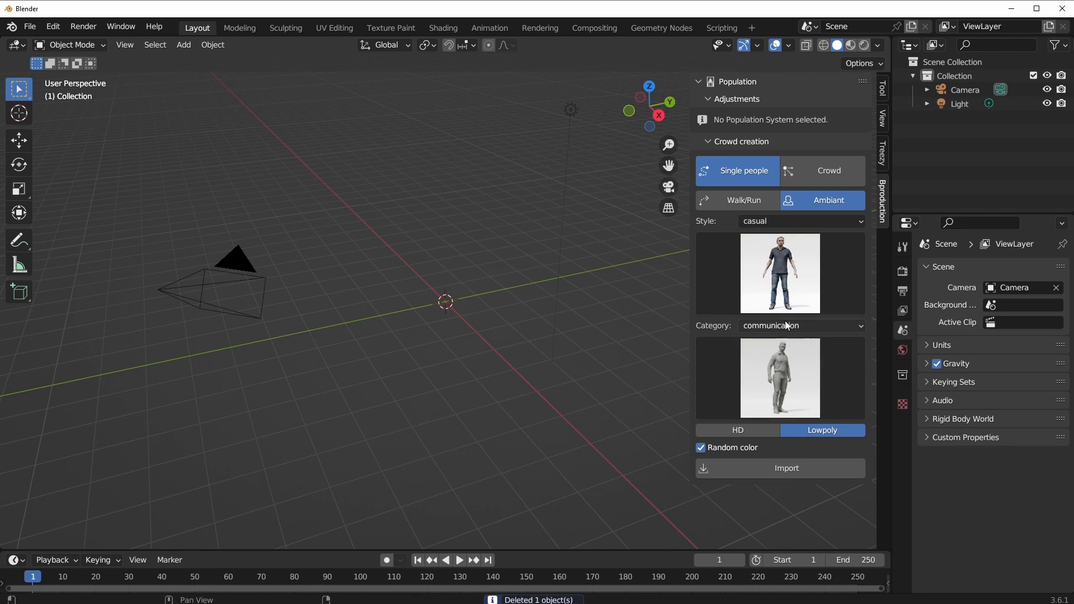
mouse_move(808, 171)
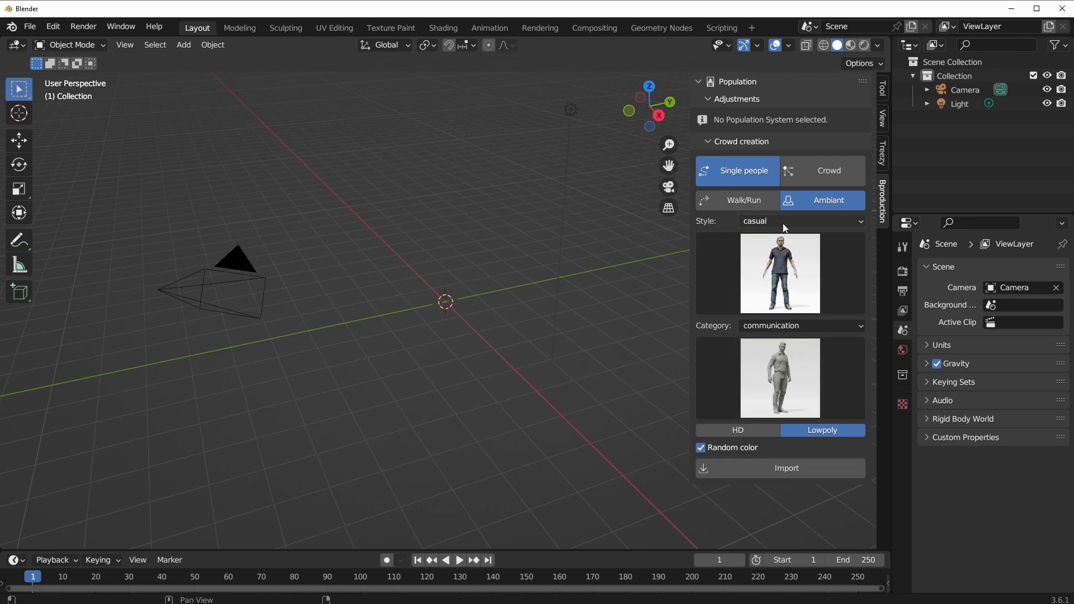
left_click(800, 220)
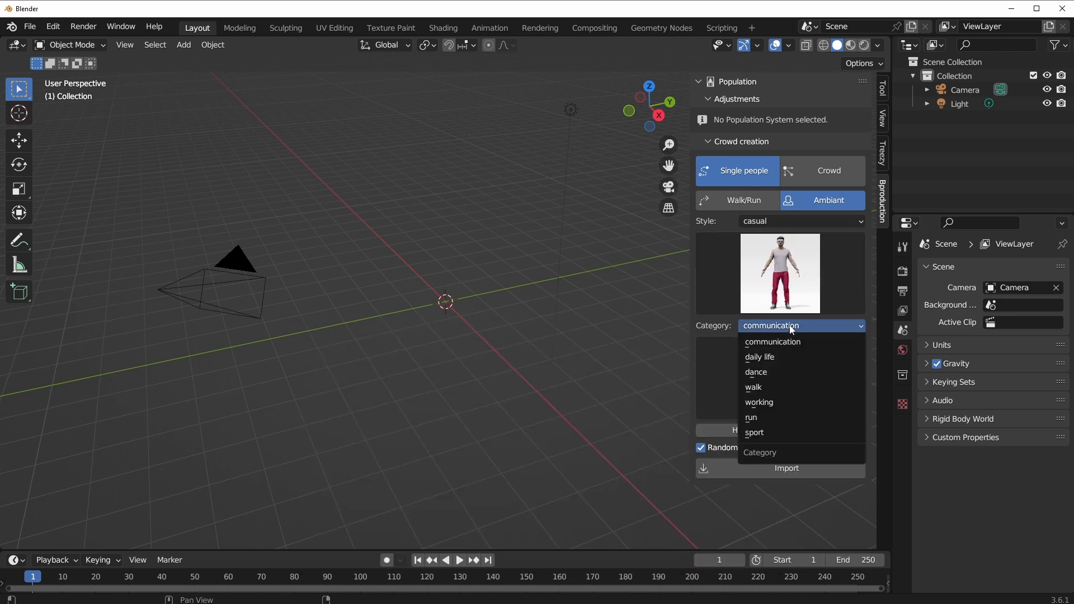
left_click(759, 356)
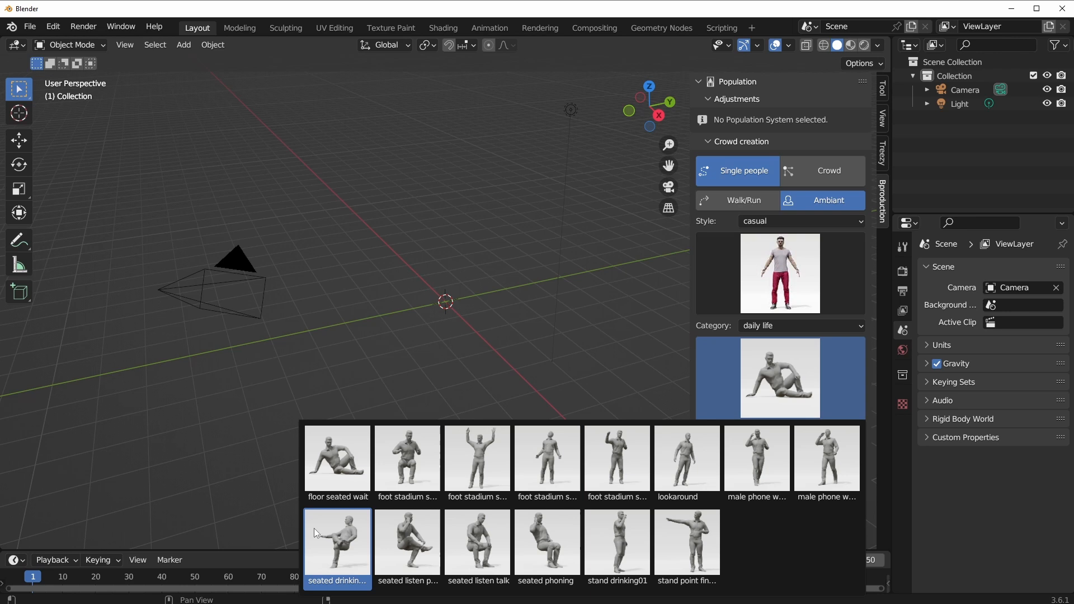
left_click(616, 458)
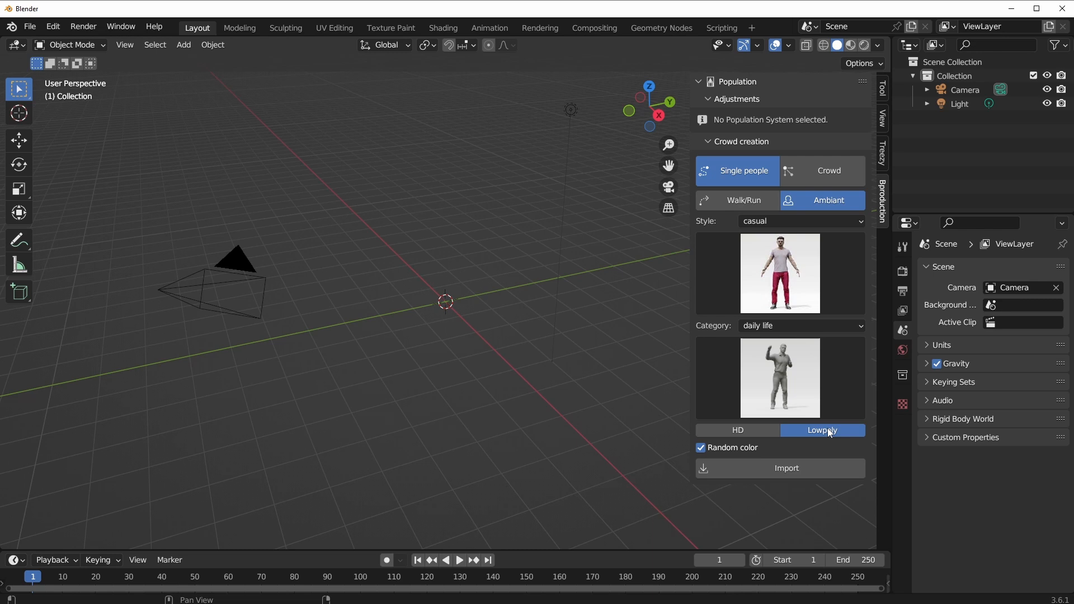
mouse_move(759, 472)
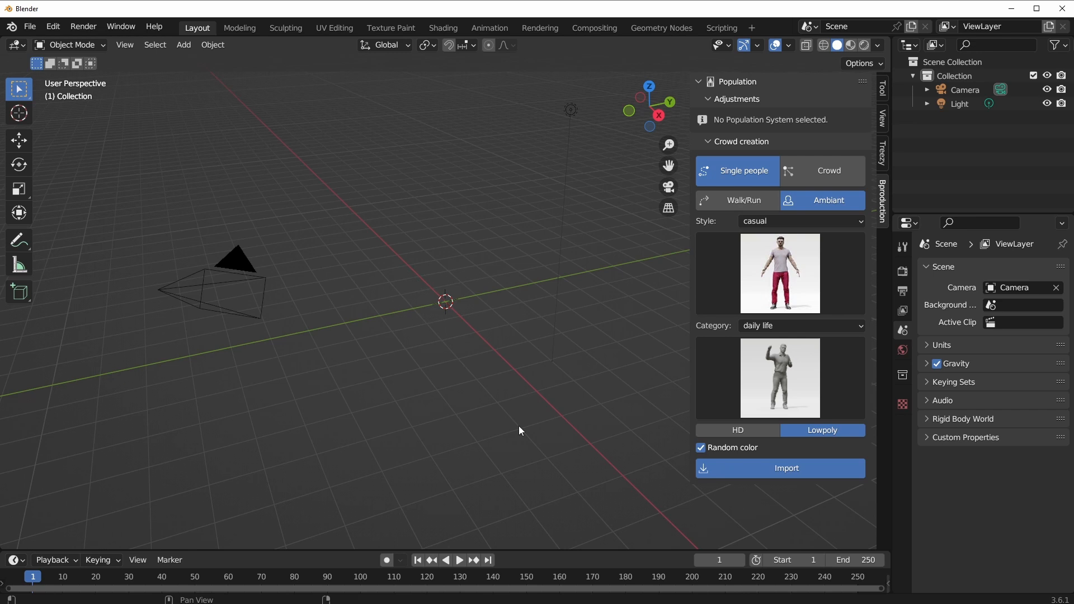
Step: Import kevin_lp, switch the render engine to Cycles, and rotate the character
left_click(786, 468)
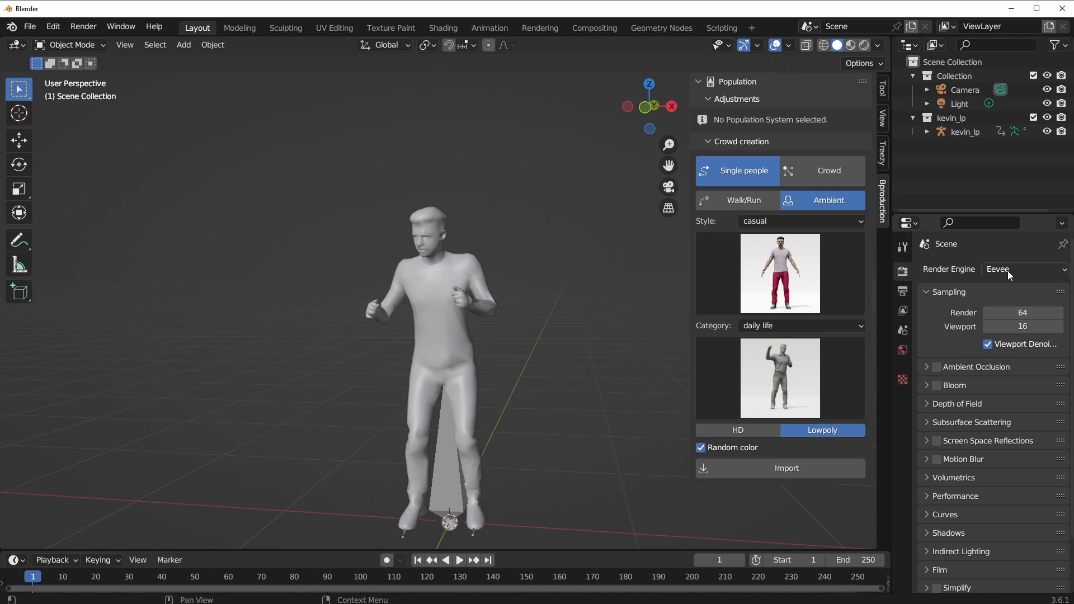
left_click(1025, 269)
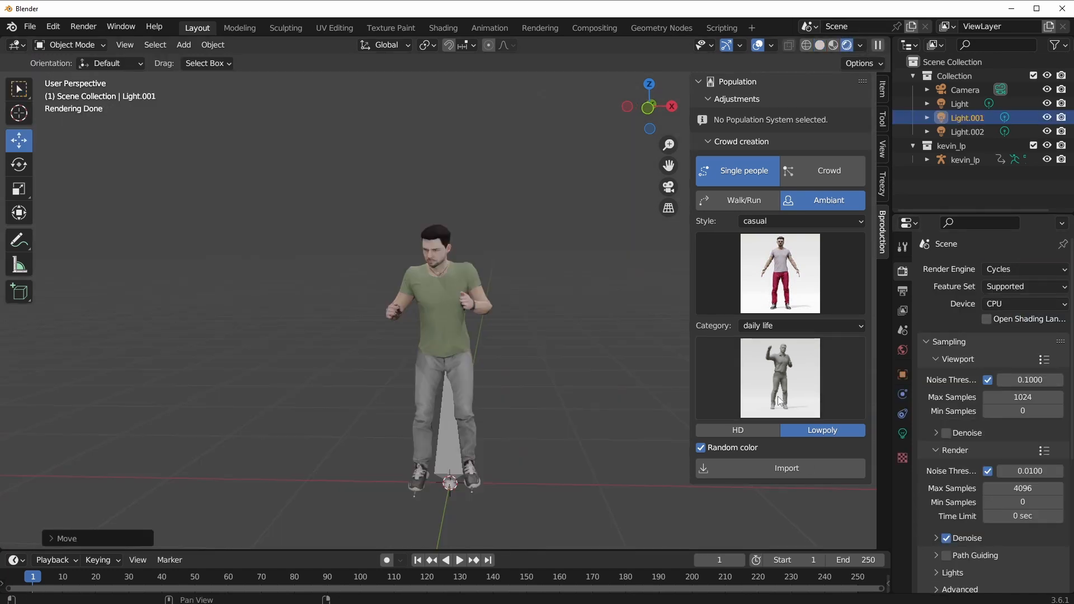
left_click(459, 560)
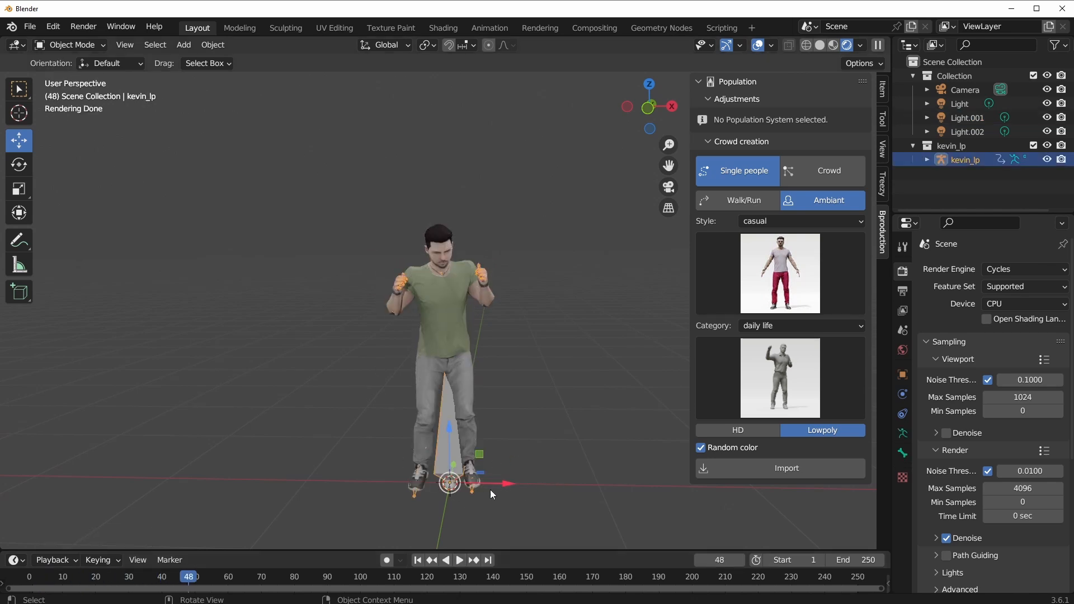
left_click_drag(448, 482, 322, 480)
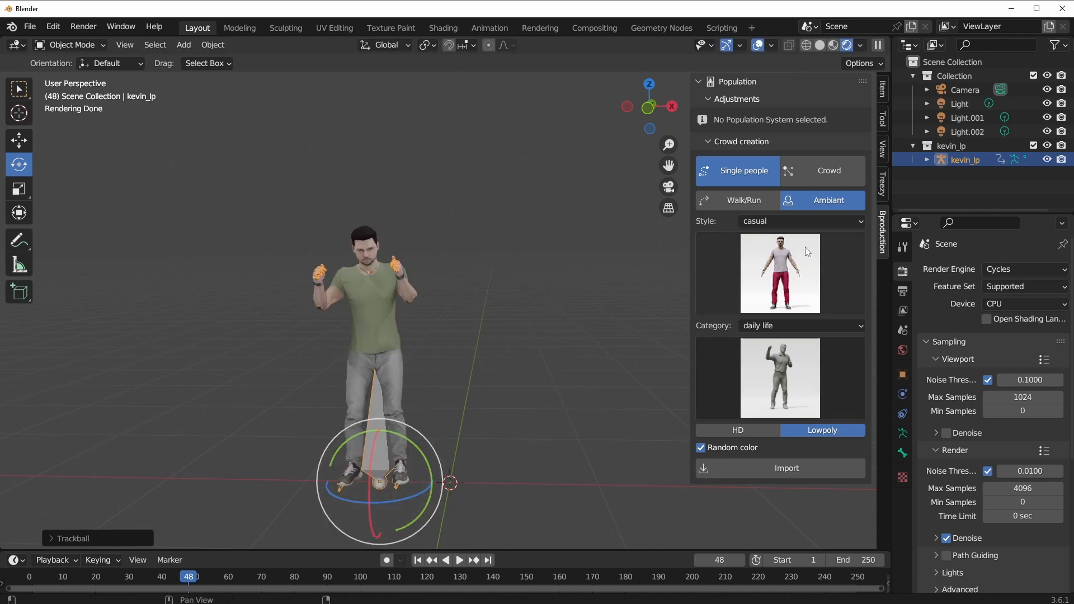
Step: Browse the character styles and switch to the business style
left_click(800, 220)
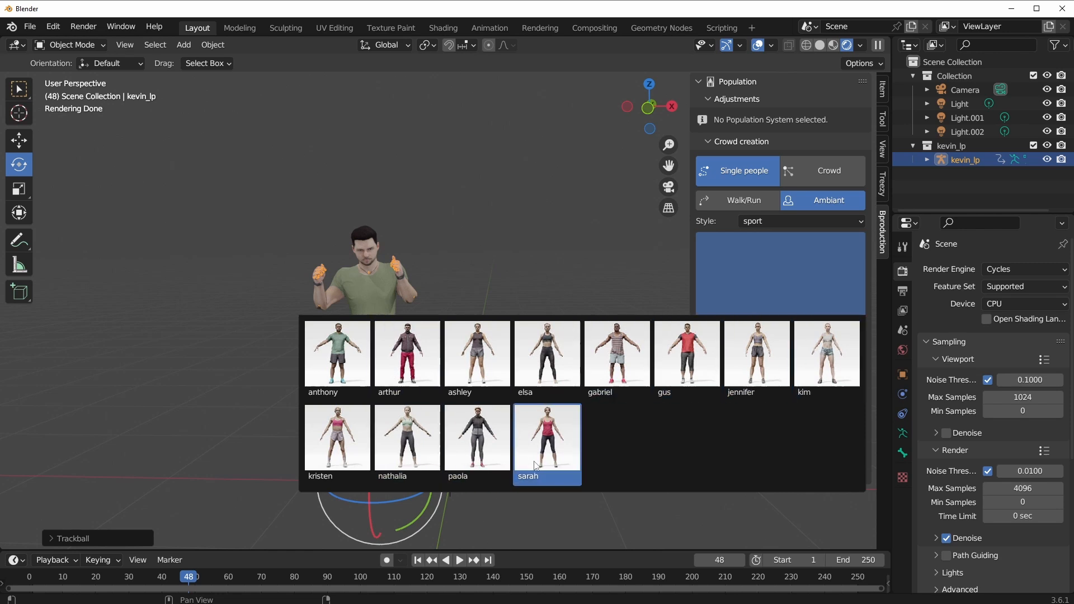
left_click(800, 220)
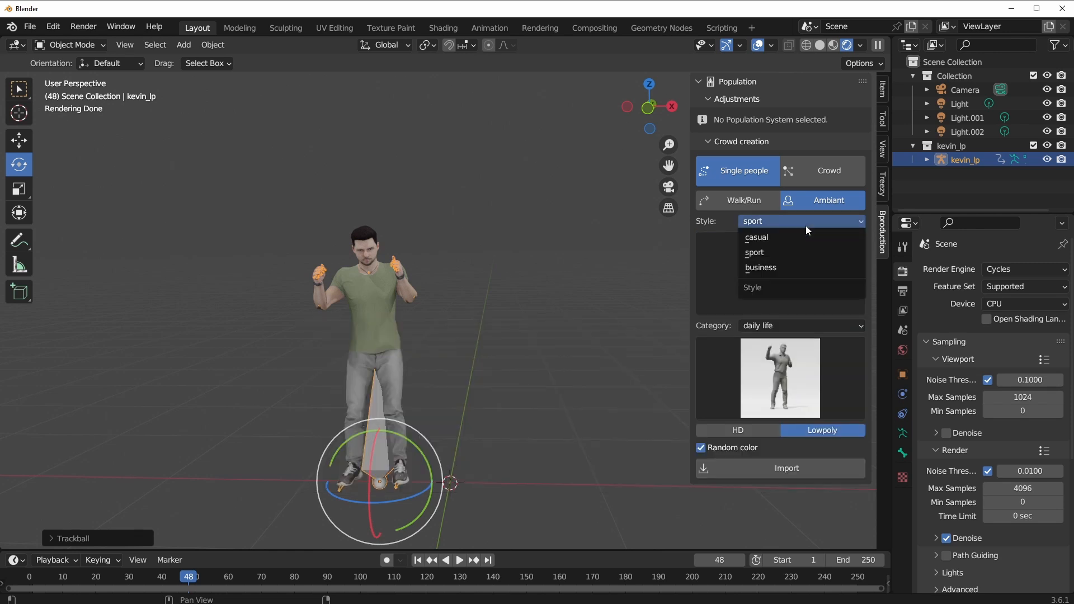
left_click(760, 267)
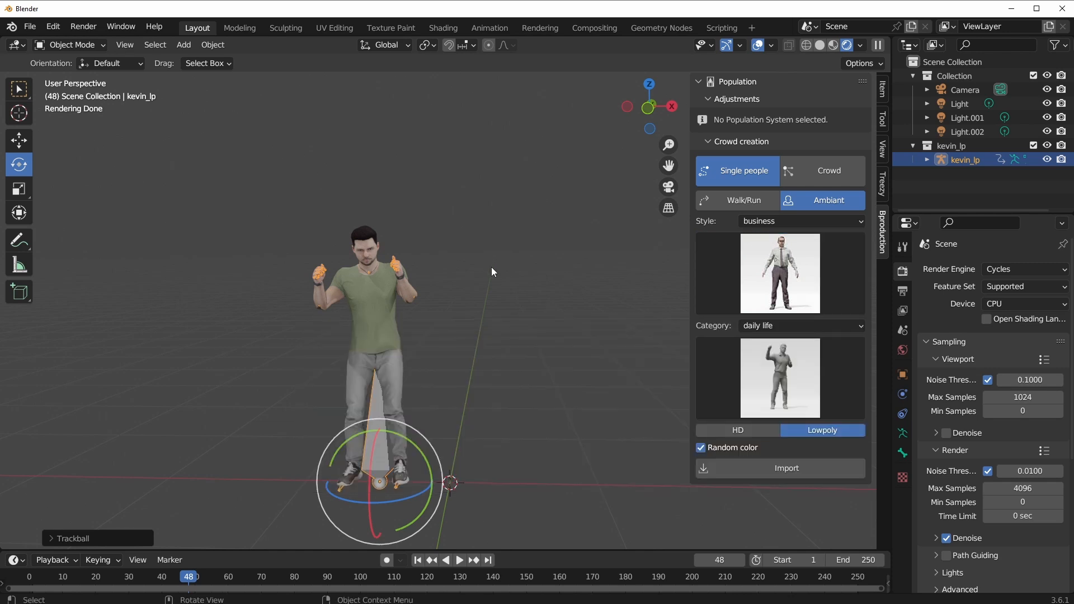
left_click(19, 140)
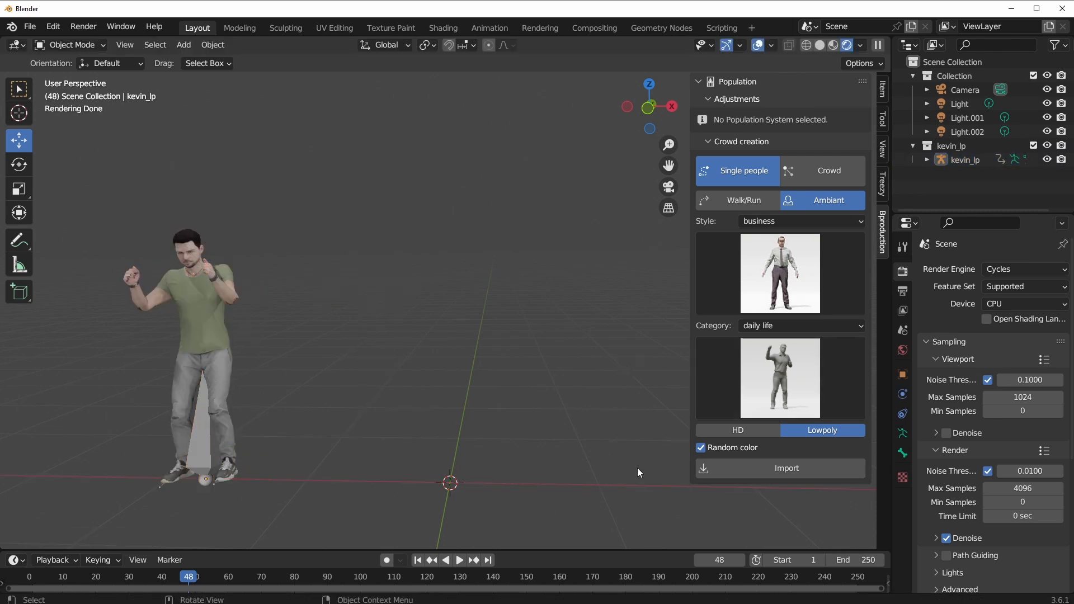
Step: Pick the business woman and set her animation category to communication
left_click(779, 272)
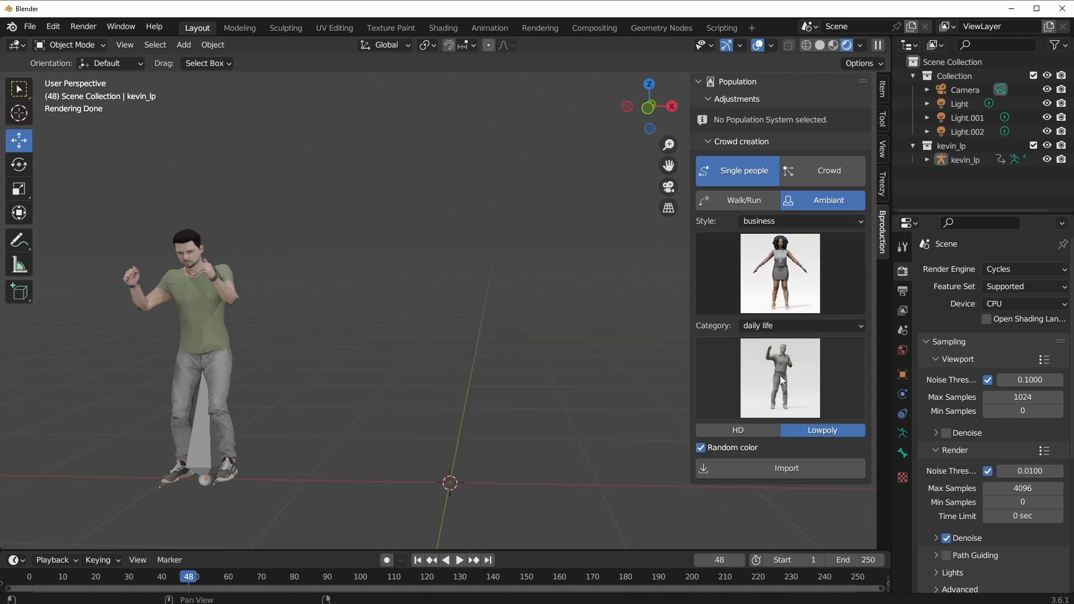
mouse_move(772, 376)
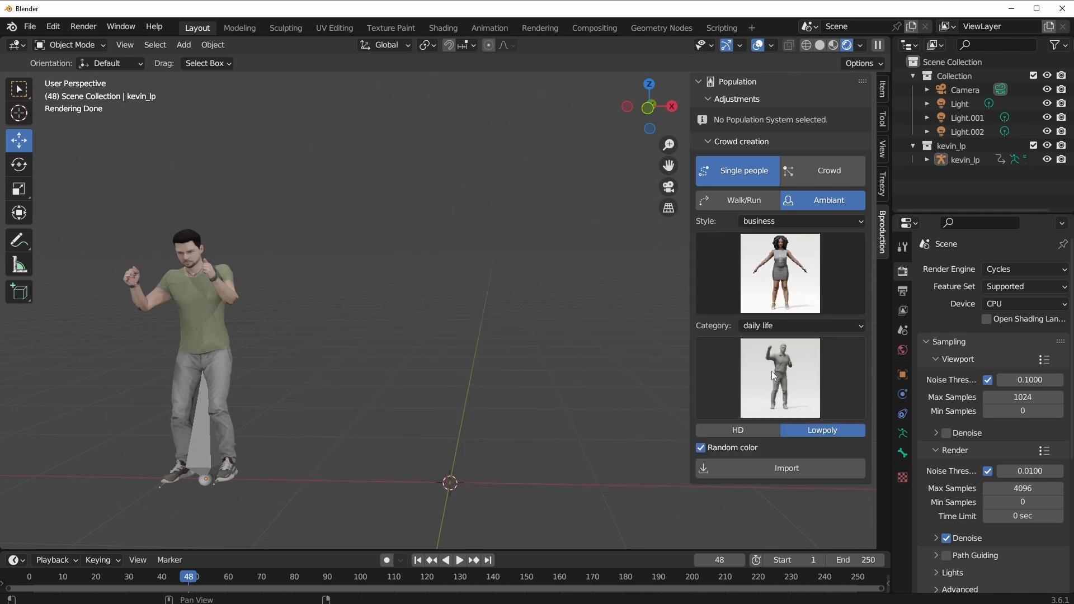
left_click(800, 326)
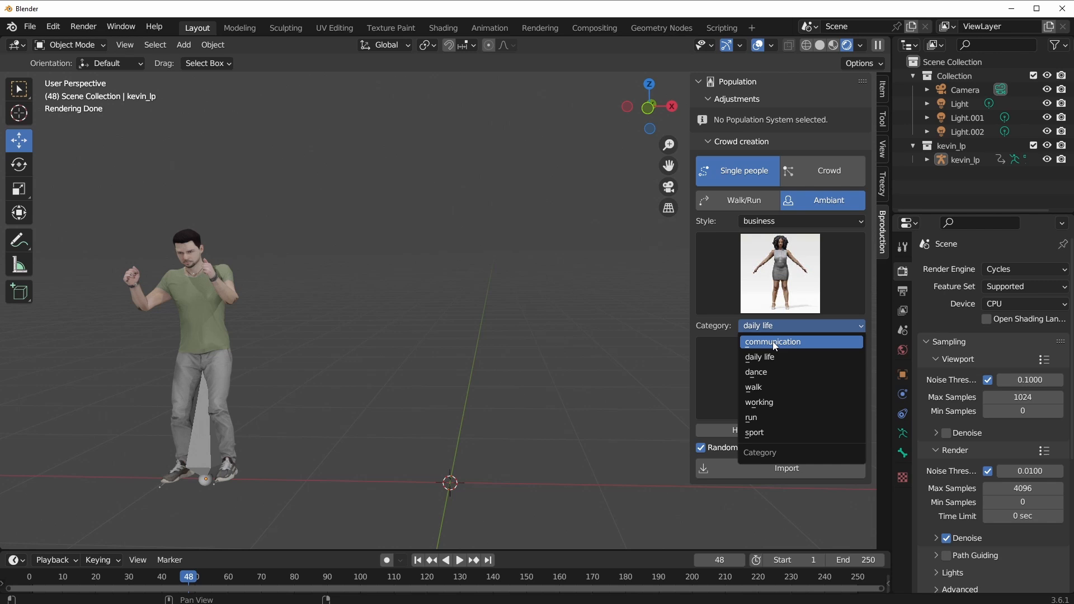
left_click(773, 341)
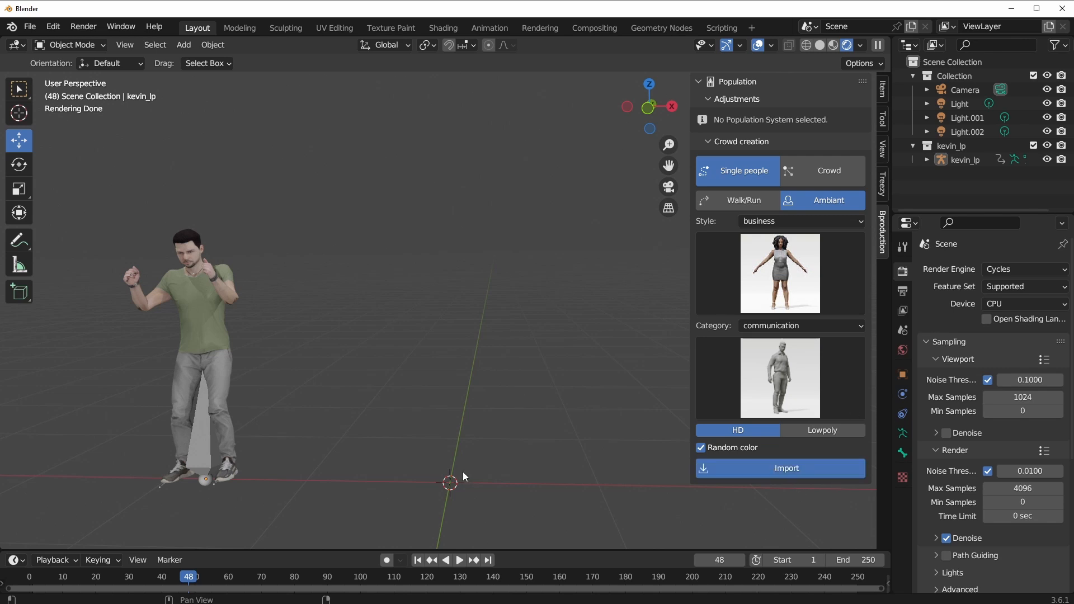
Step: Import jessica_hd into the scene next to kevin_lp
left_click(785, 468)
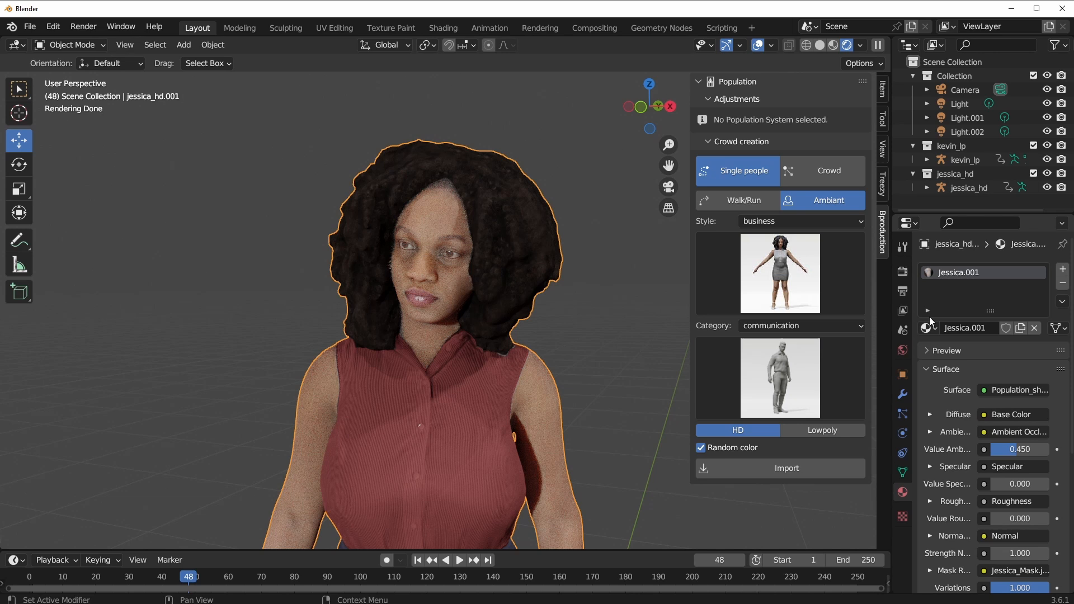
scroll("down", 3)
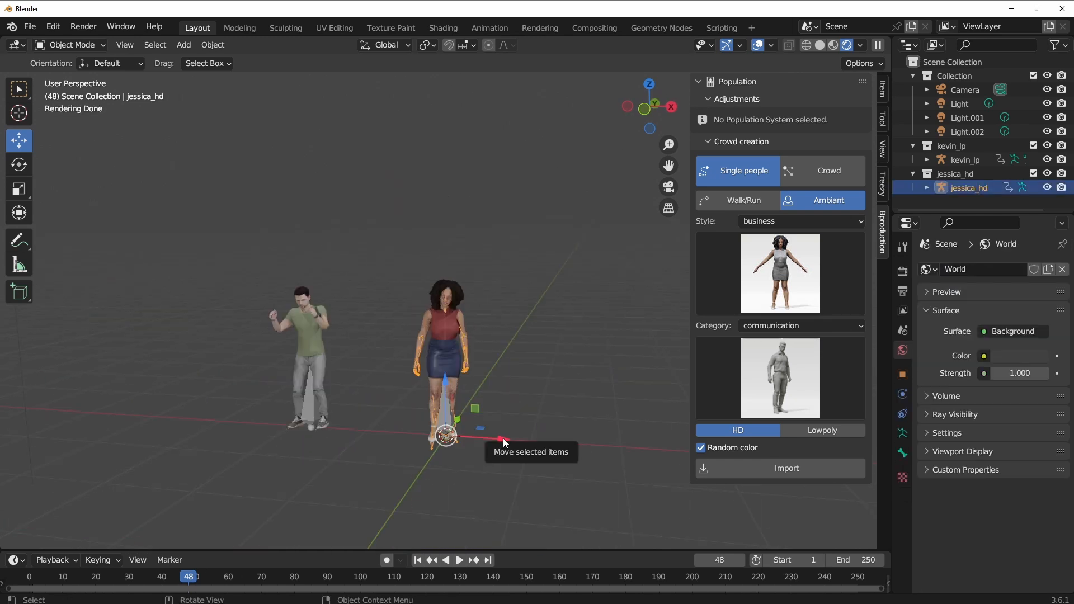
Step: Move jessica_hd to the right and import a second copy, jessica_hd_Copy
left_click_drag(445, 435, 527, 436)
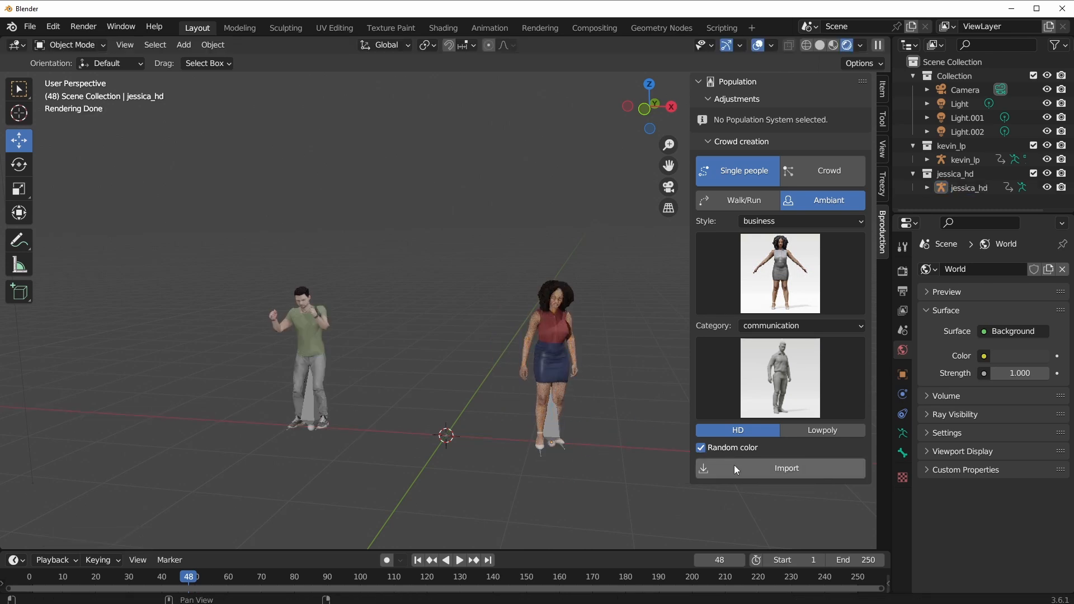
left_click(786, 468)
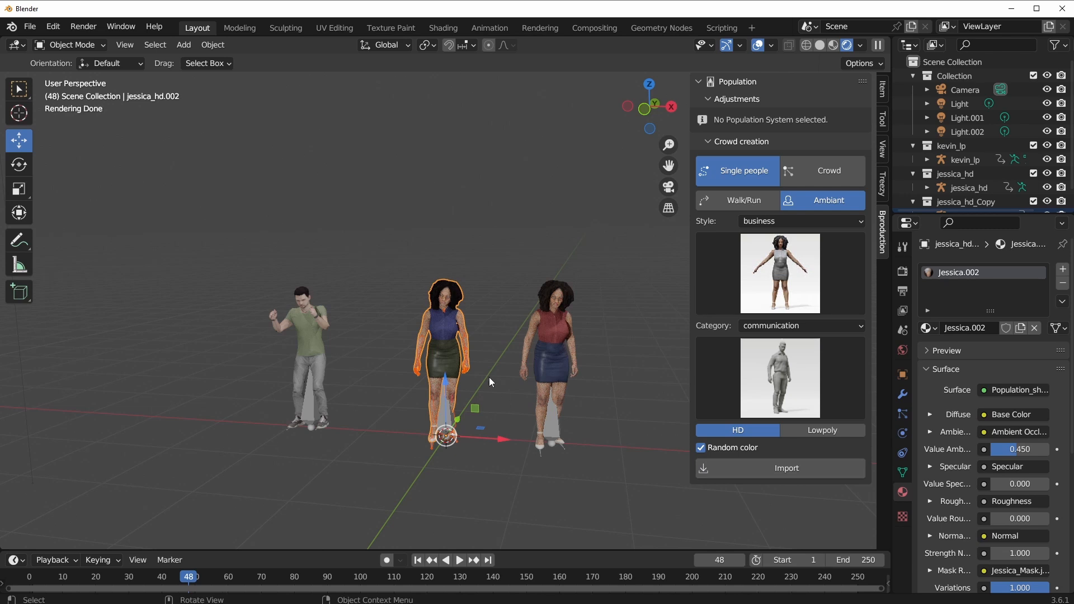
mouse_move(510, 420)
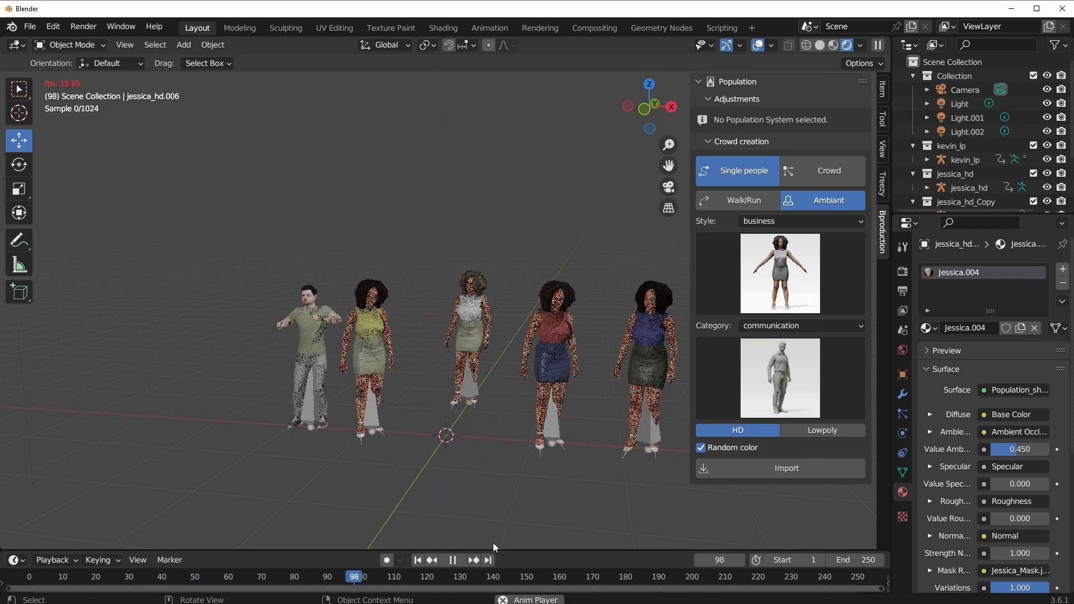
Step: Switch to Crowd in Classic Mode and sample the Plane as the surface
left_click(829, 170)
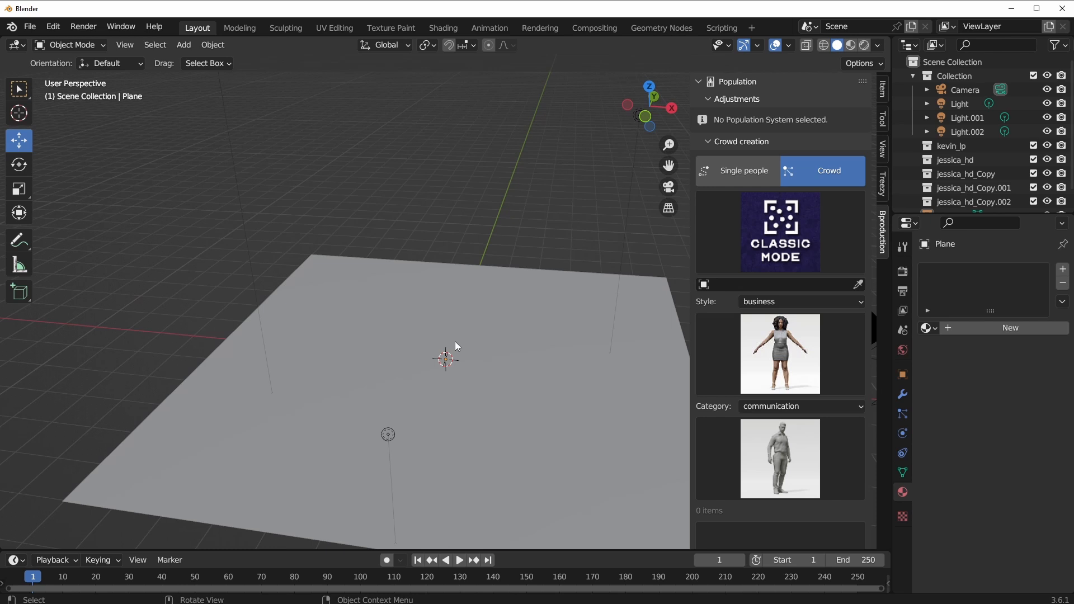
left_click(779, 231)
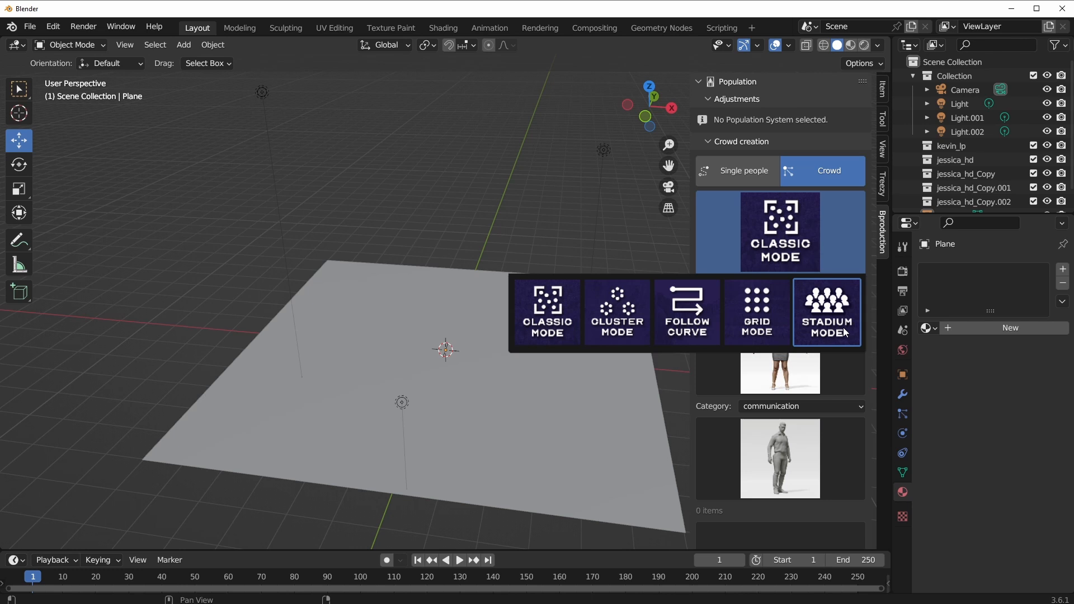
mouse_move(845, 331)
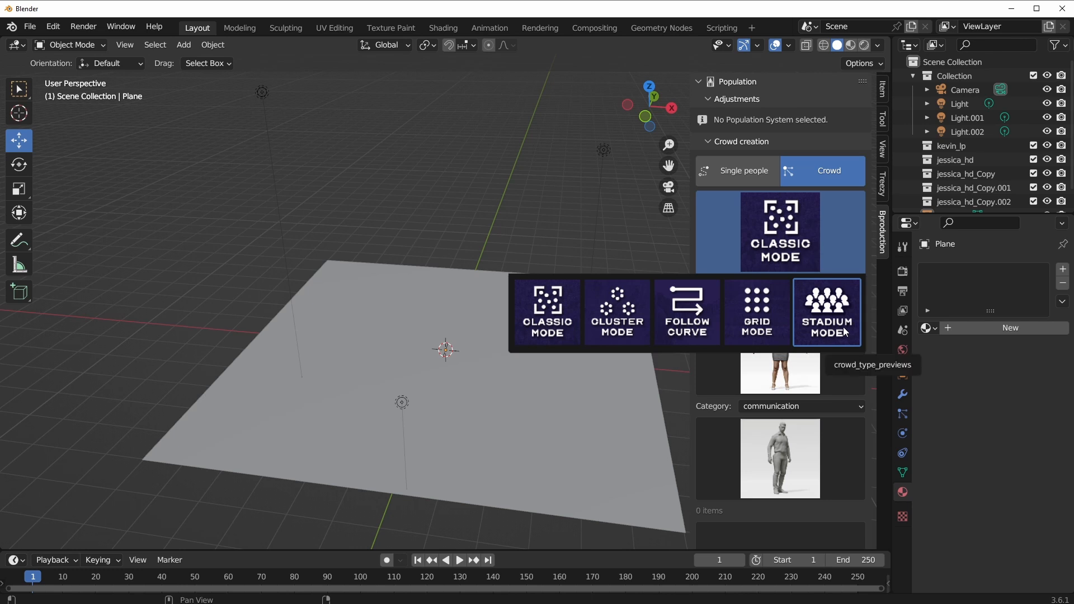
mouse_move(838, 335)
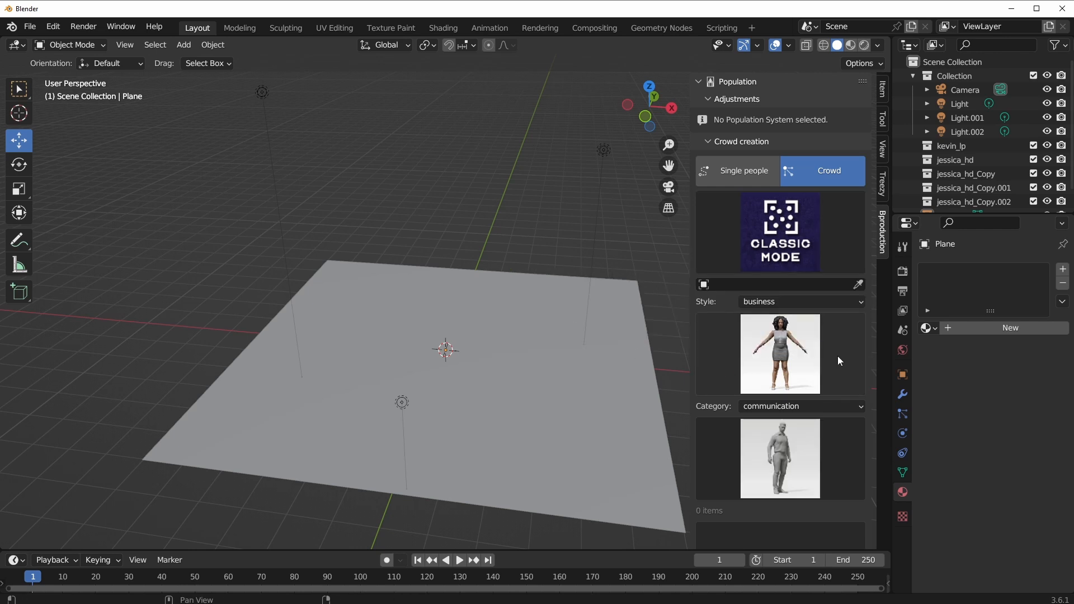
mouse_move(859, 284)
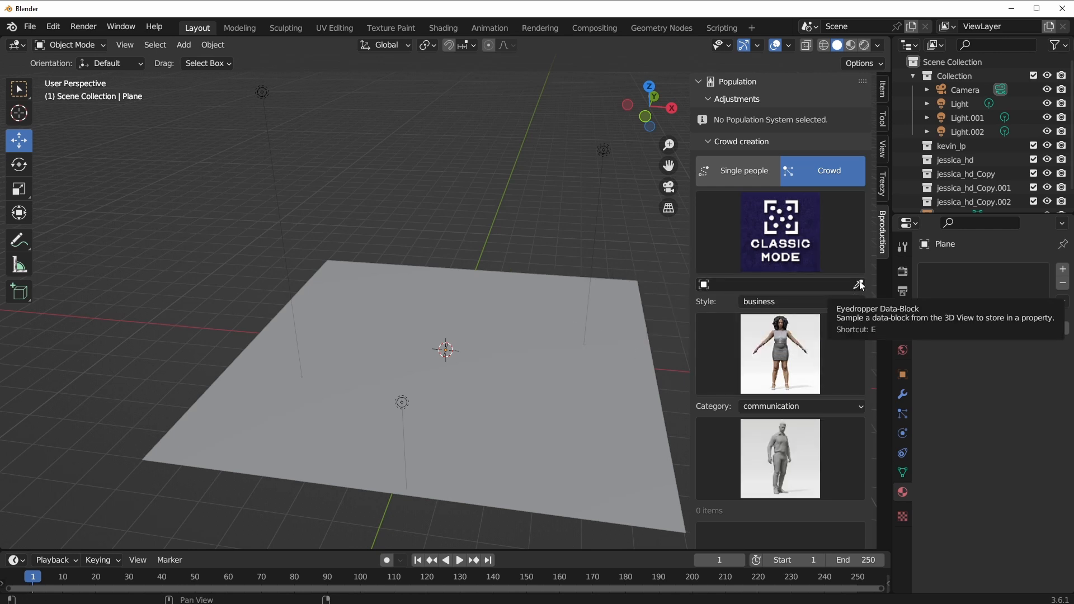
left_click(860, 284)
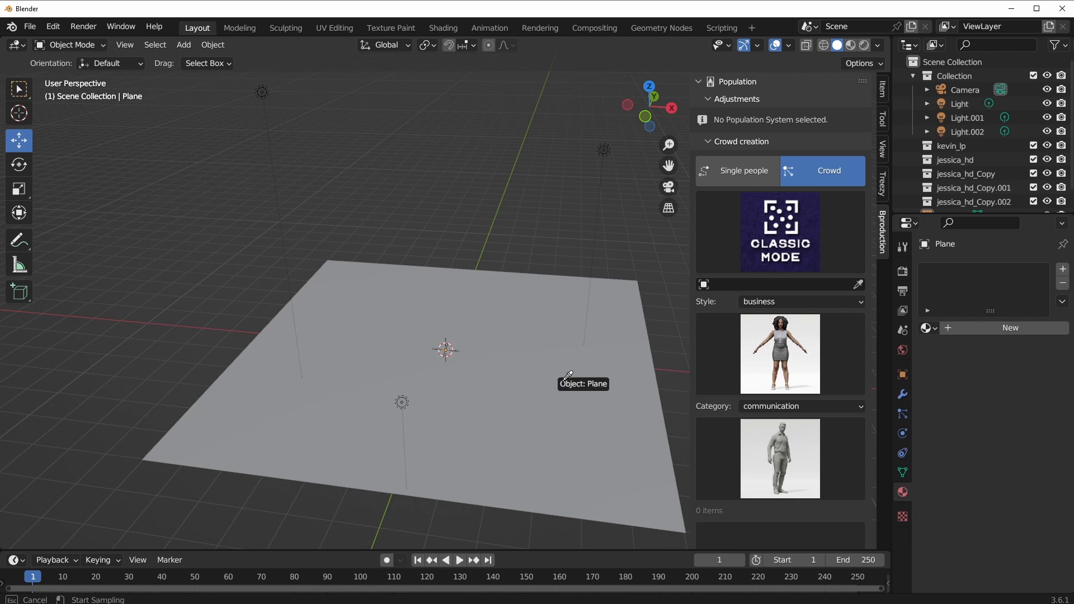
mouse_move(524, 296)
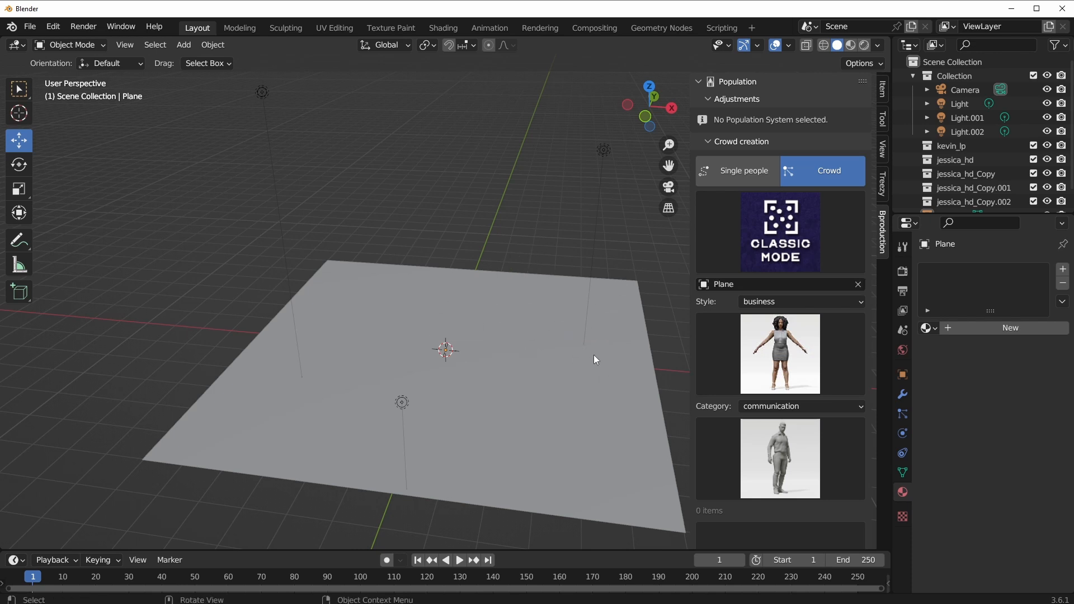
mouse_move(581, 419)
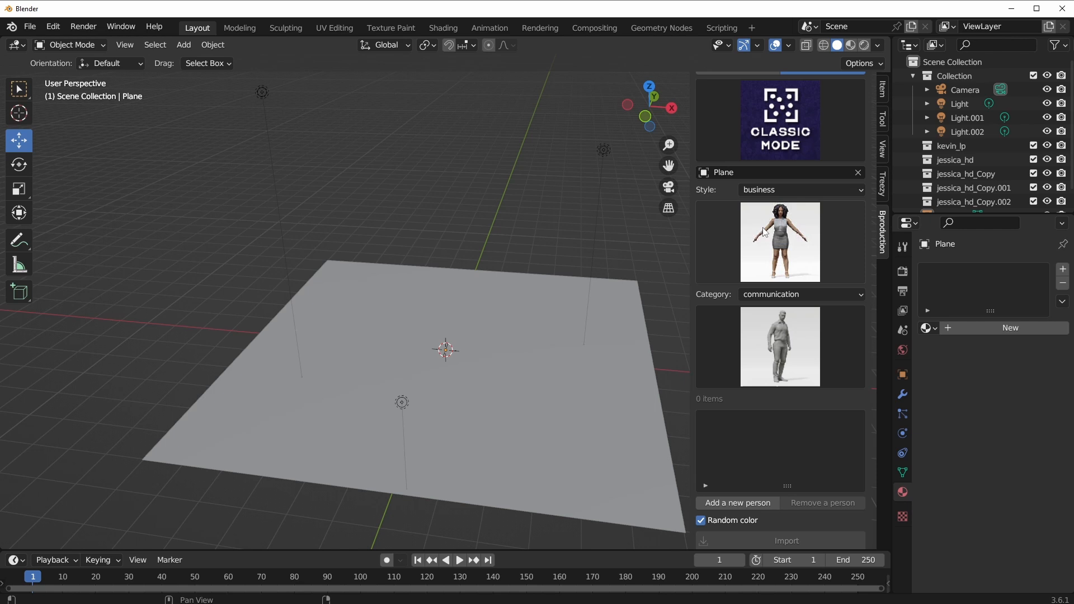
Step: Set the crowd style to casual
left_click(799, 190)
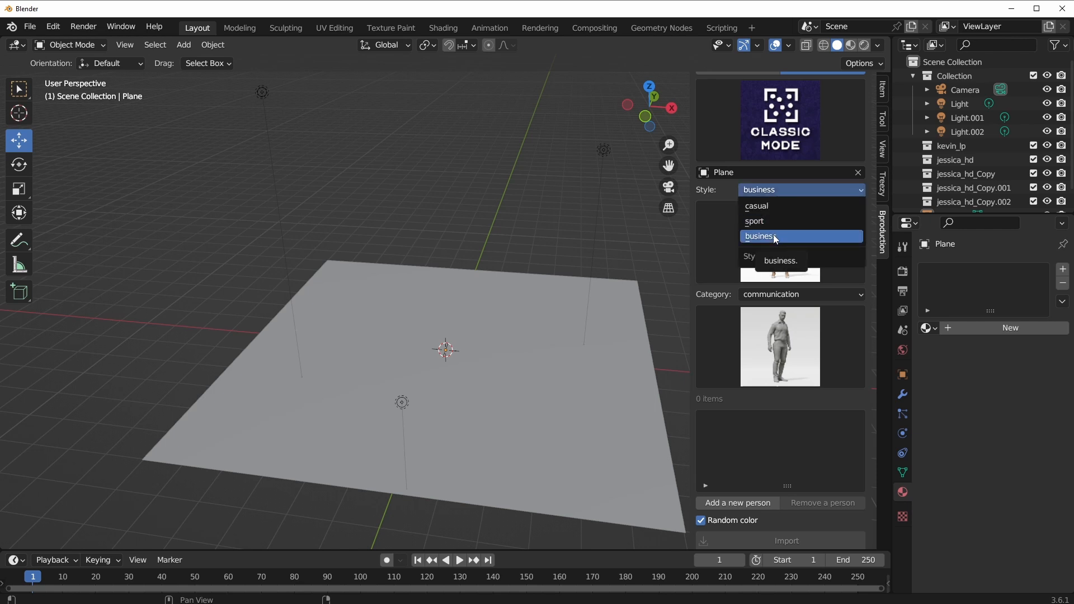
left_click(758, 235)
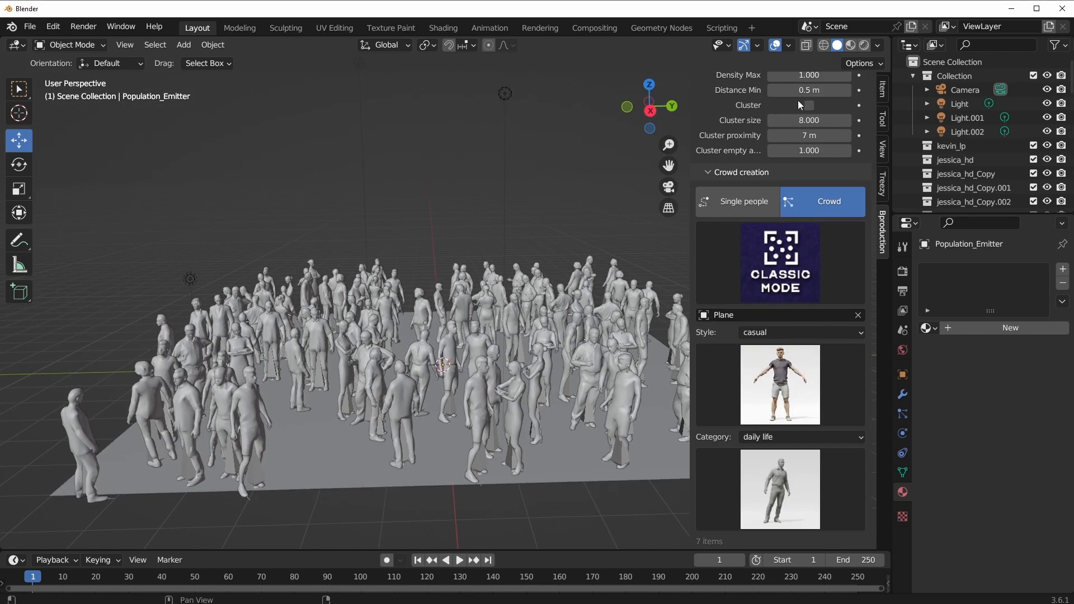
Step: Preview the crowd animation, then lower Density Max to 0.1 for a sparser crowd
left_click(850, 45)
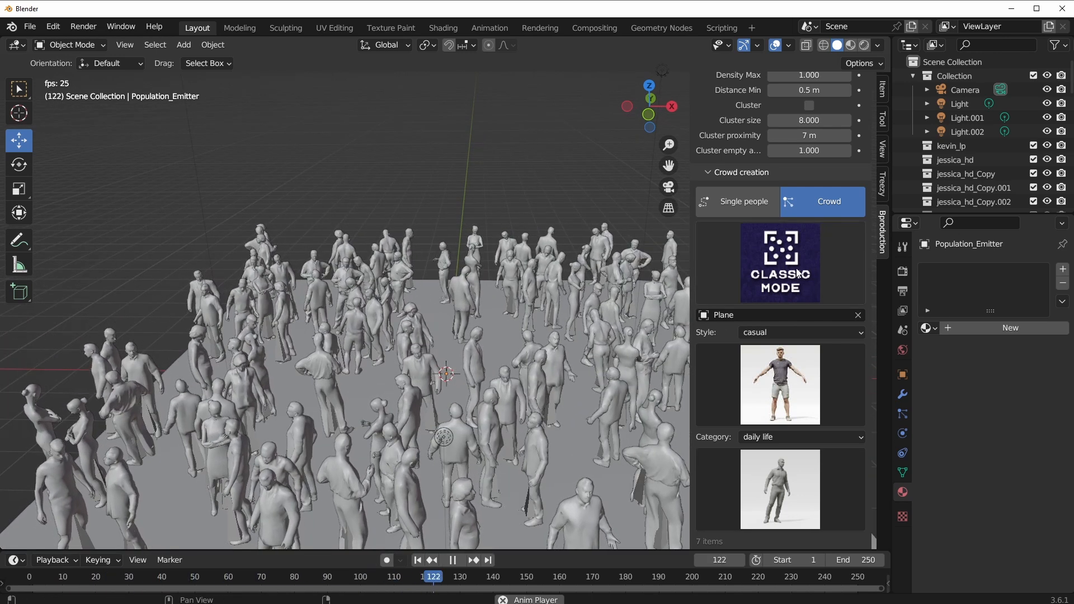
left_click(778, 263)
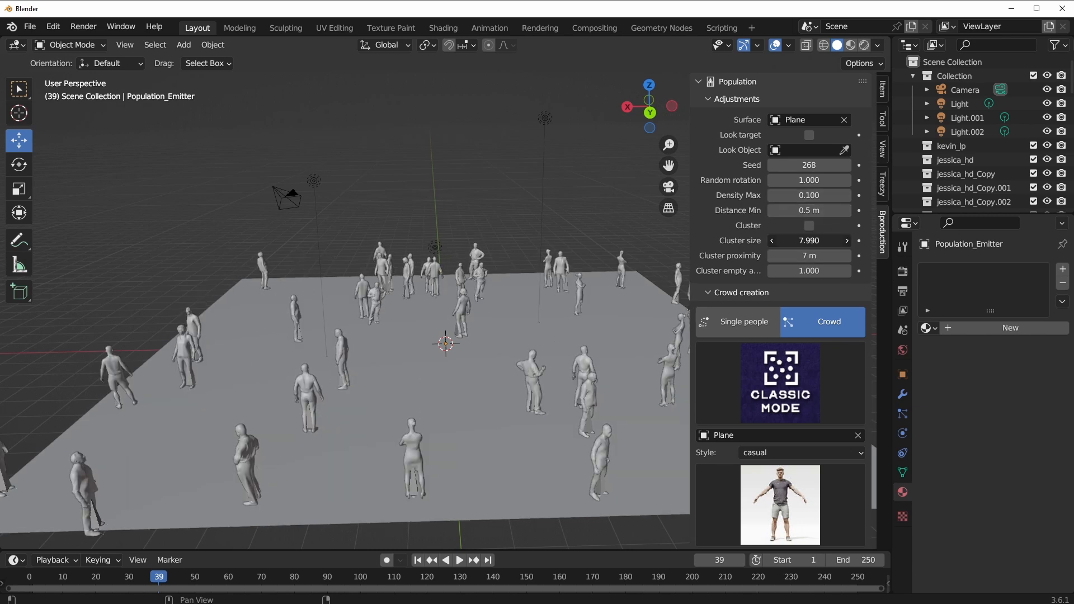
Step: Enable crowd clustering and drag the cluster size to about 12.51
left_click(809, 225)
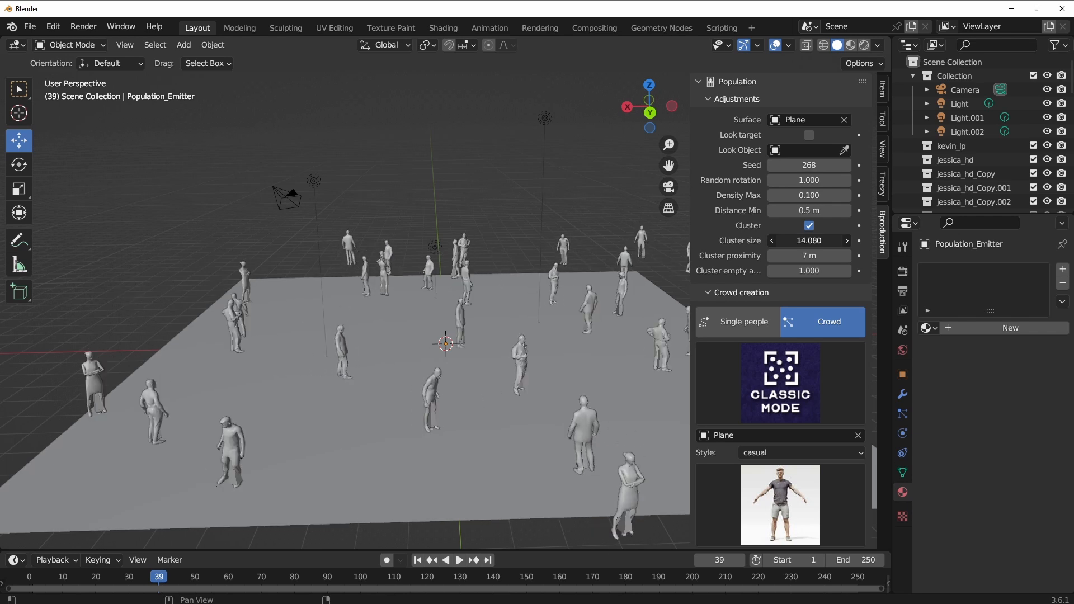
left_click_drag(822, 241, 808, 240)
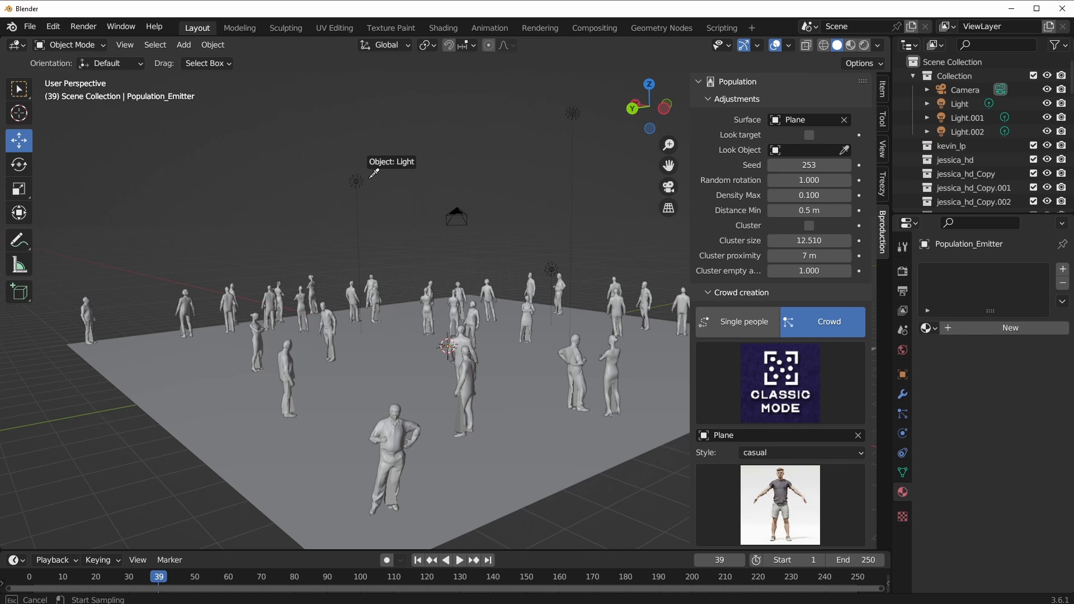
Step: Set the Light as look object, preview playback, and enable Look target
left_click(373, 179)
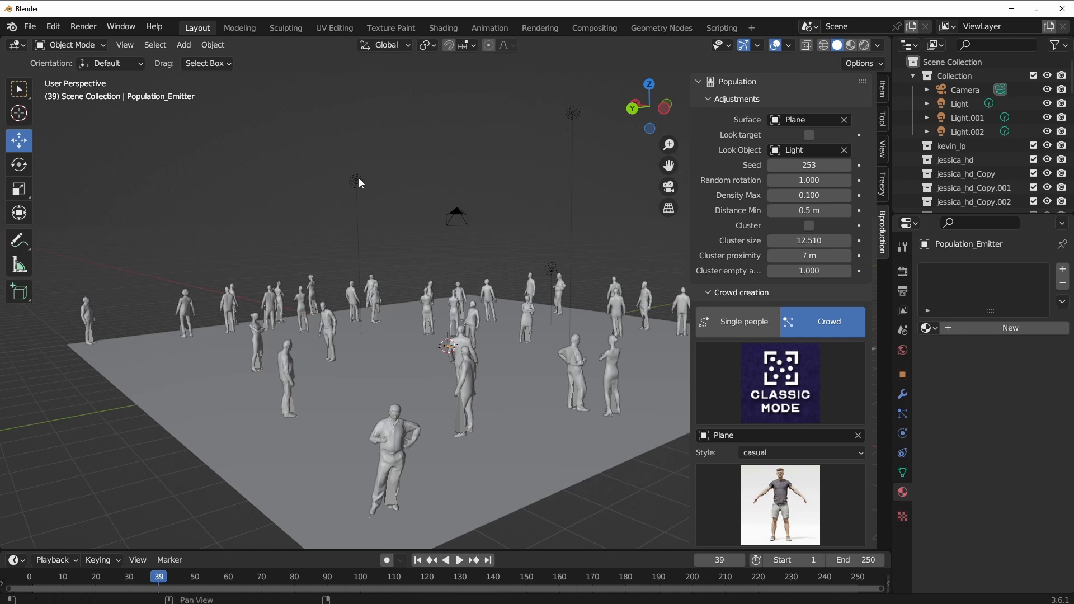
left_click(458, 561)
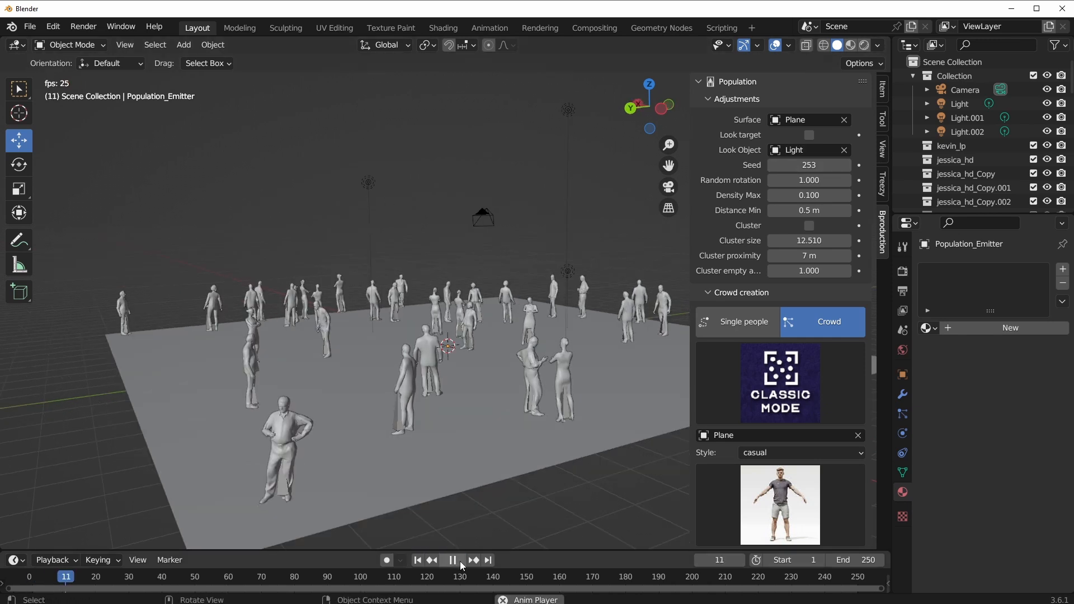
left_click(452, 560)
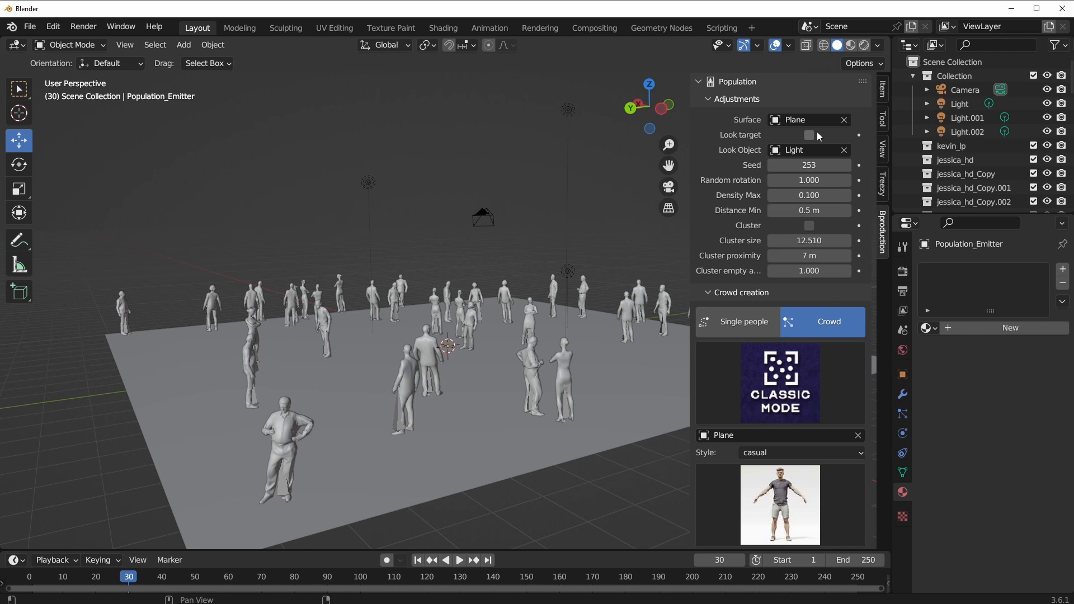
left_click(809, 134)
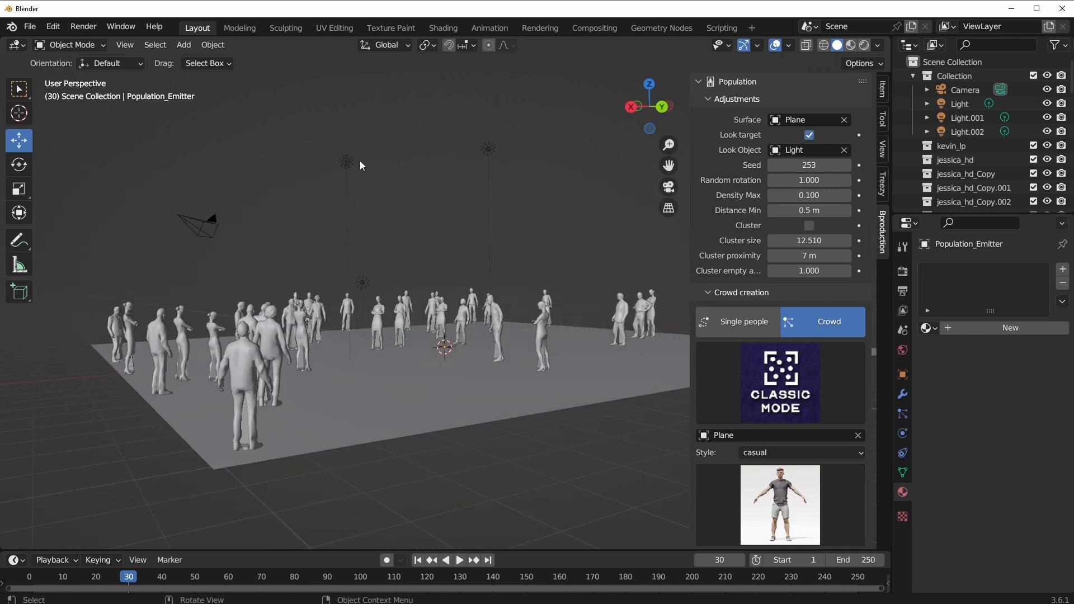
left_click(960, 104)
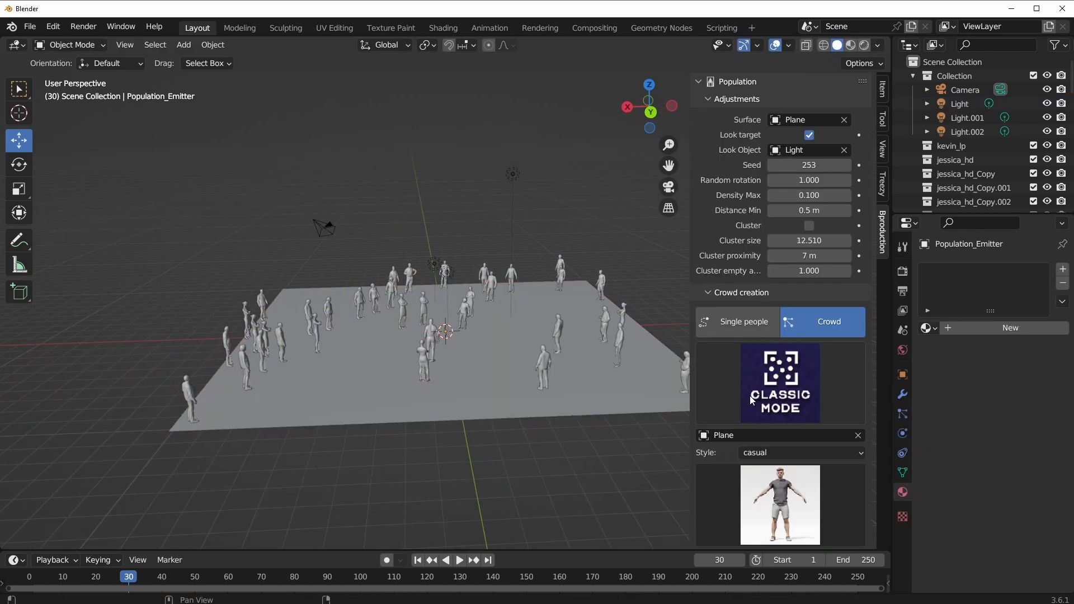
Step: Switch crowd creation to Stadium Mode and populate the stadium seats with spectators
left_click(779, 382)
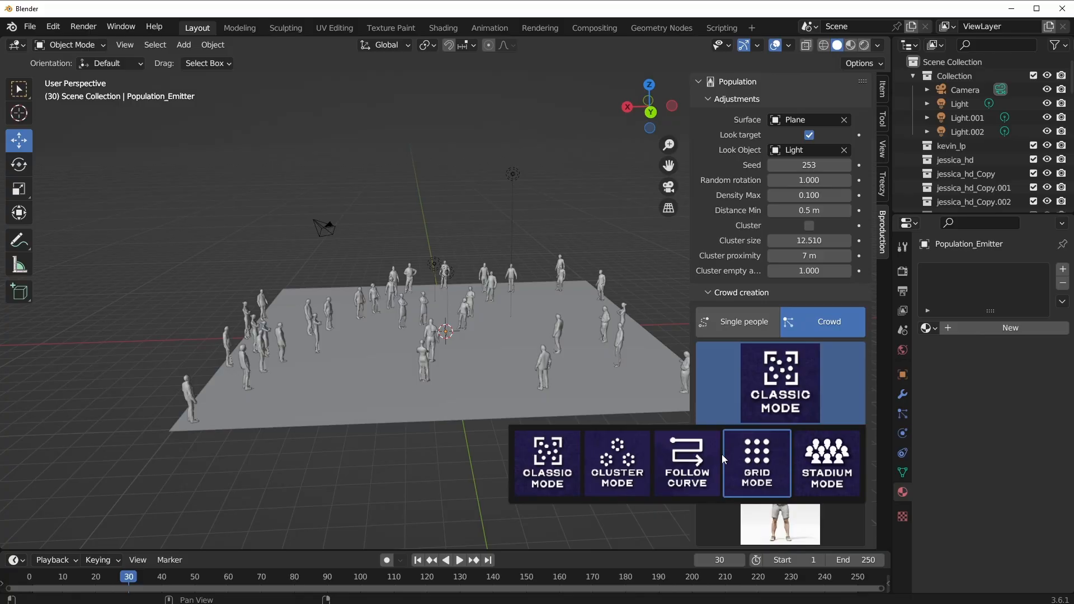
left_click(688, 463)
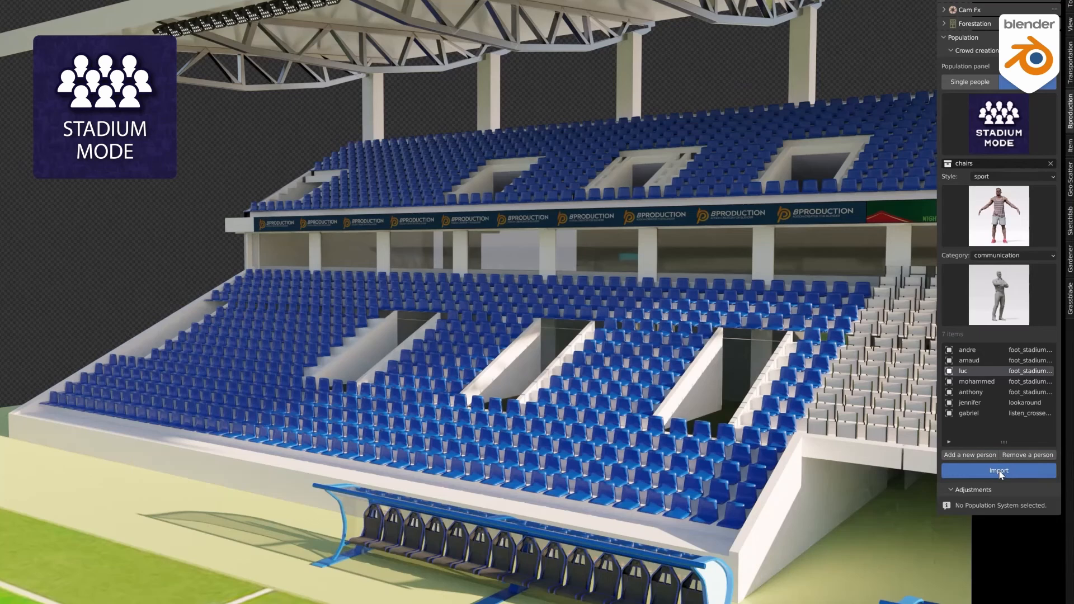
left_click(998, 471)
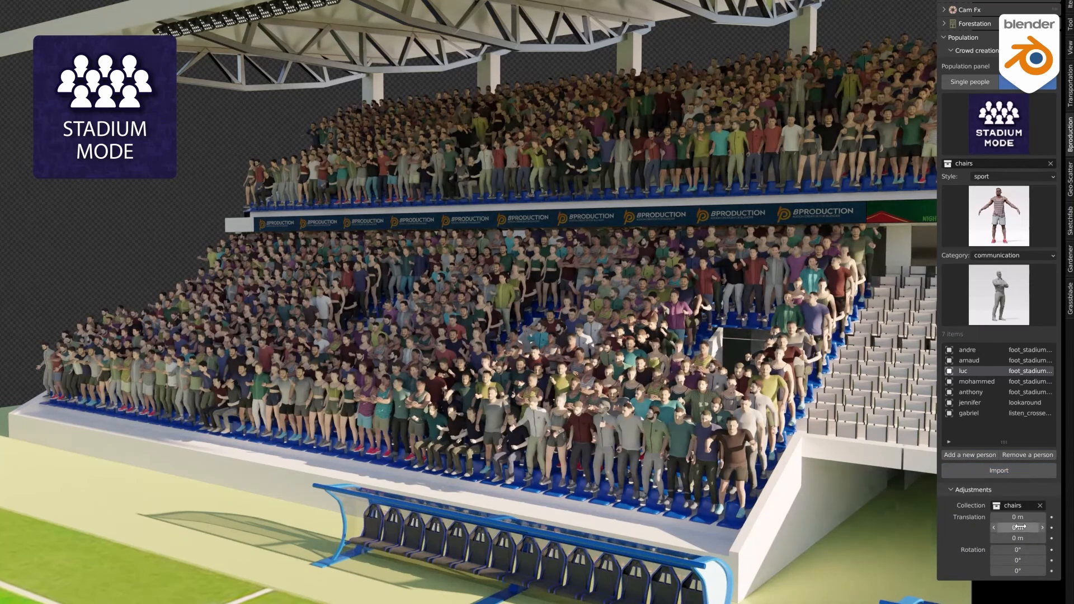
left_click_drag(1018, 528, 1019, 537)
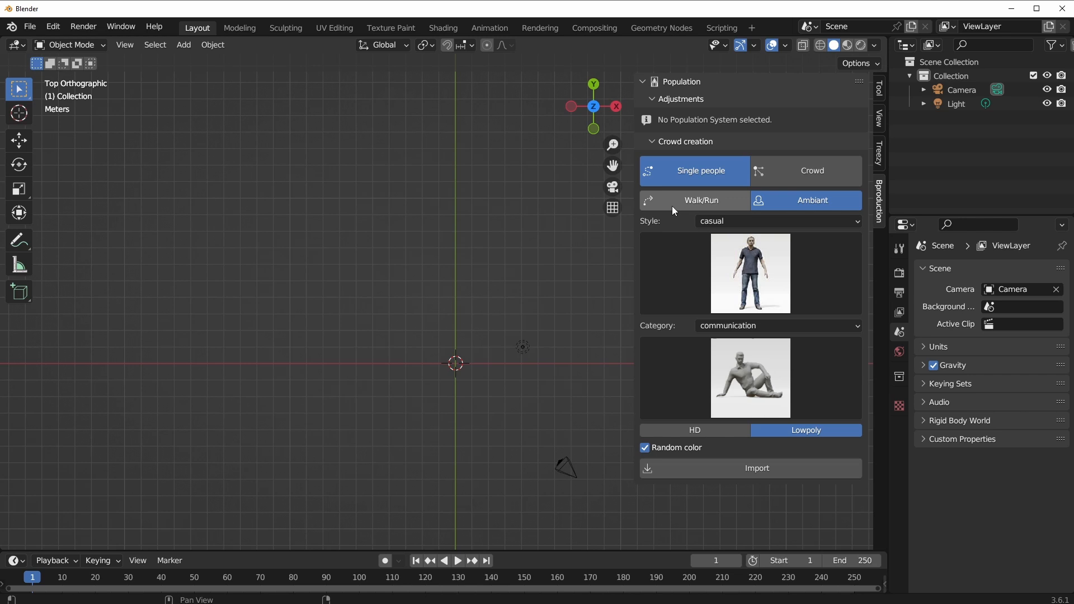
Step: Switch single-person creation to Walk/Run with the run category and a jogging animation
left_click(693, 201)
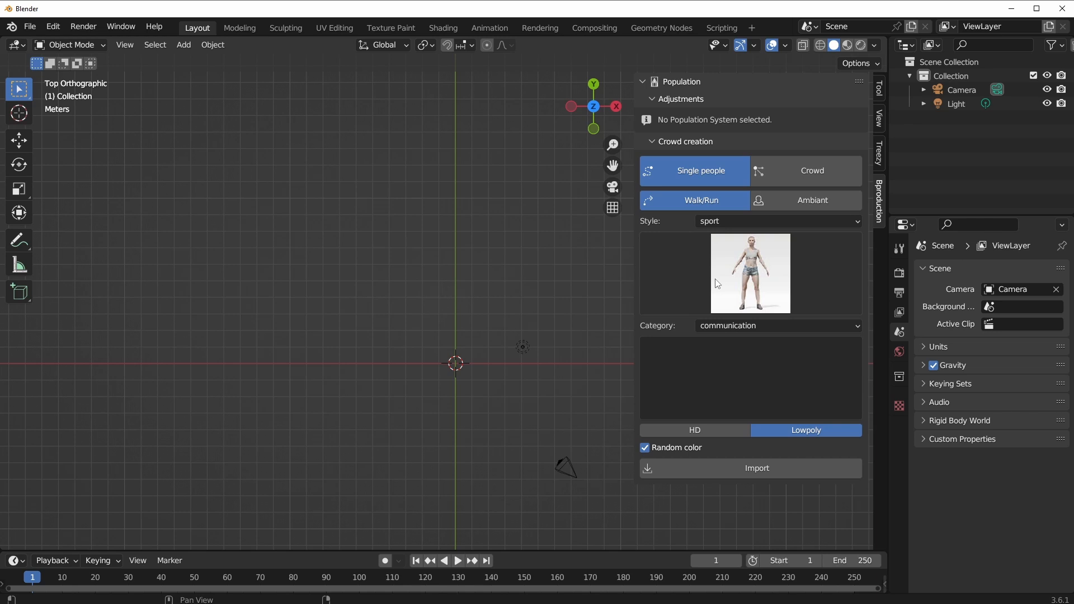
left_click(778, 325)
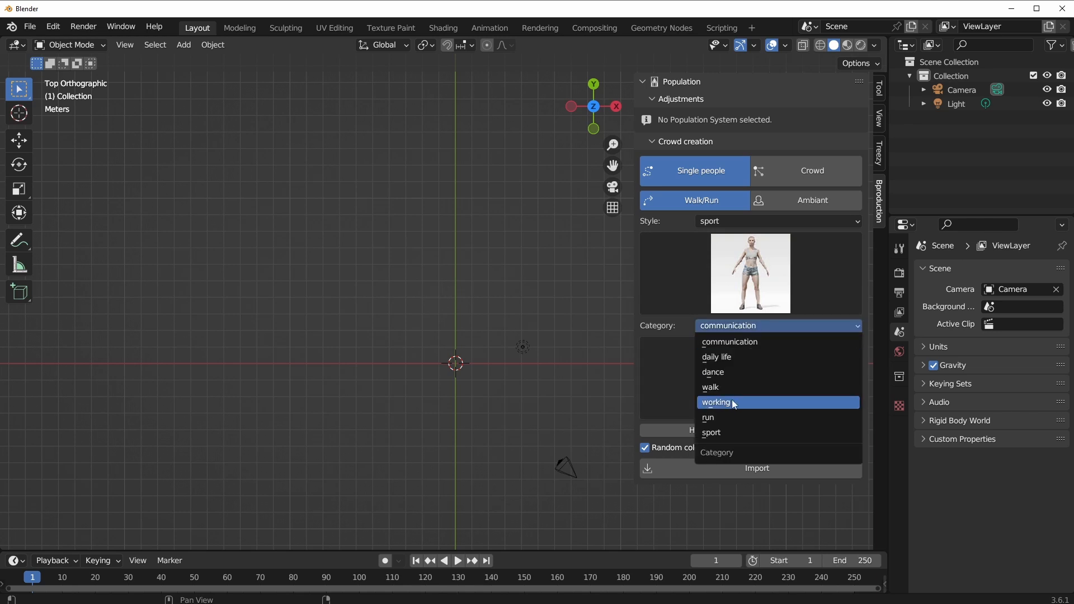
left_click(708, 417)
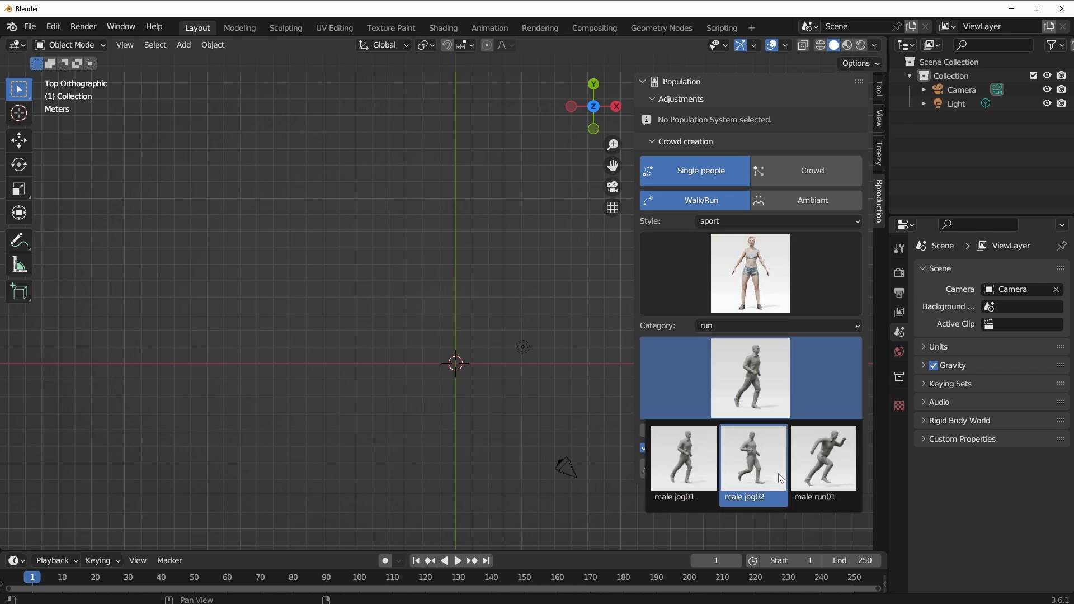
left_click(682, 457)
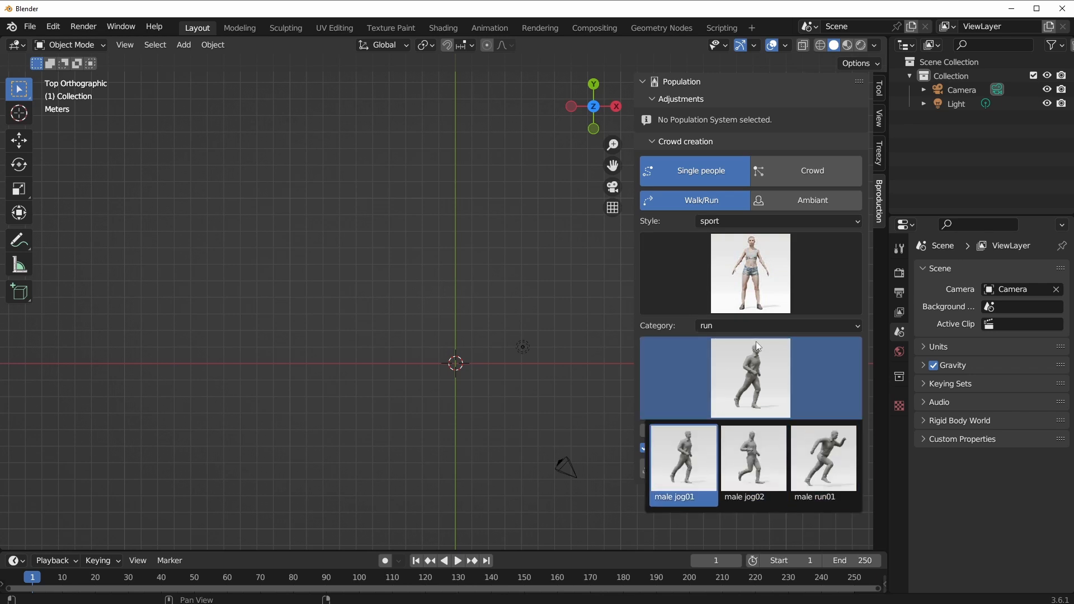
Step: Change the category to walk and choose the one-handed walking animation
left_click(778, 326)
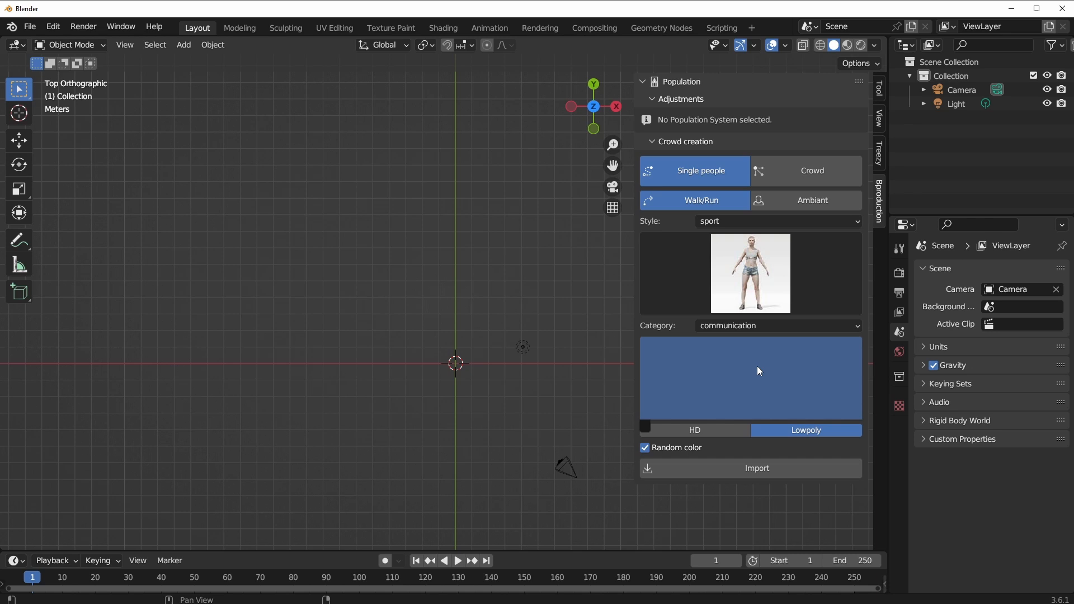
left_click(777, 325)
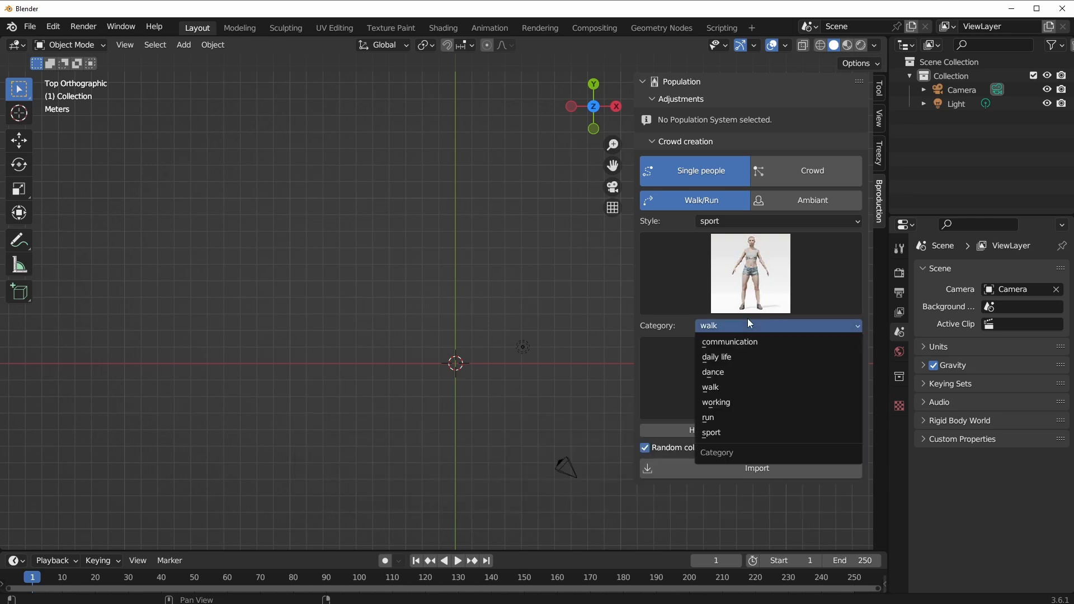
left_click(708, 417)
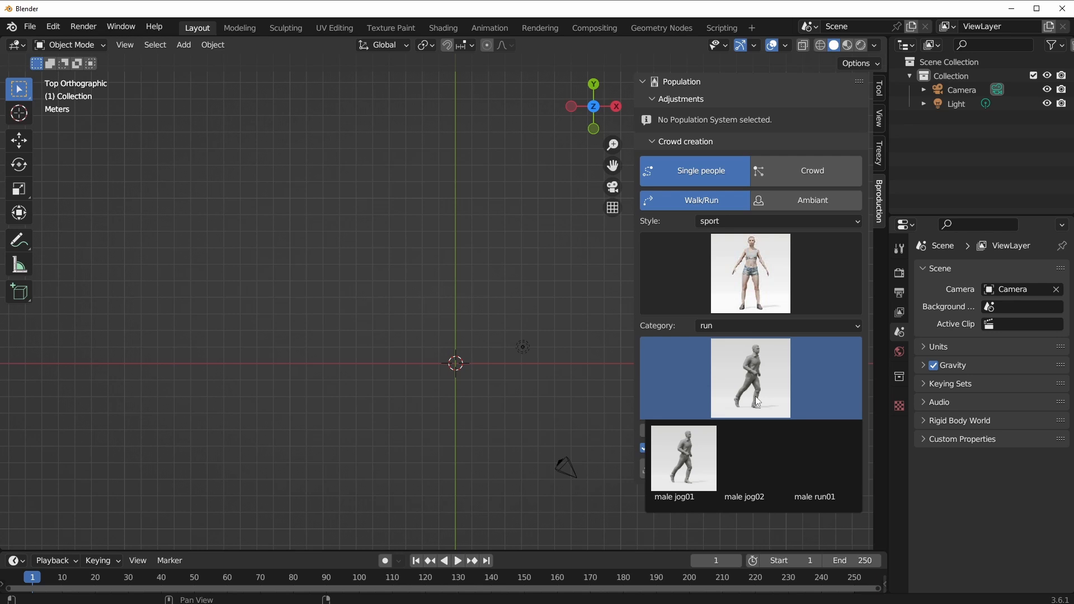
left_click(778, 326)
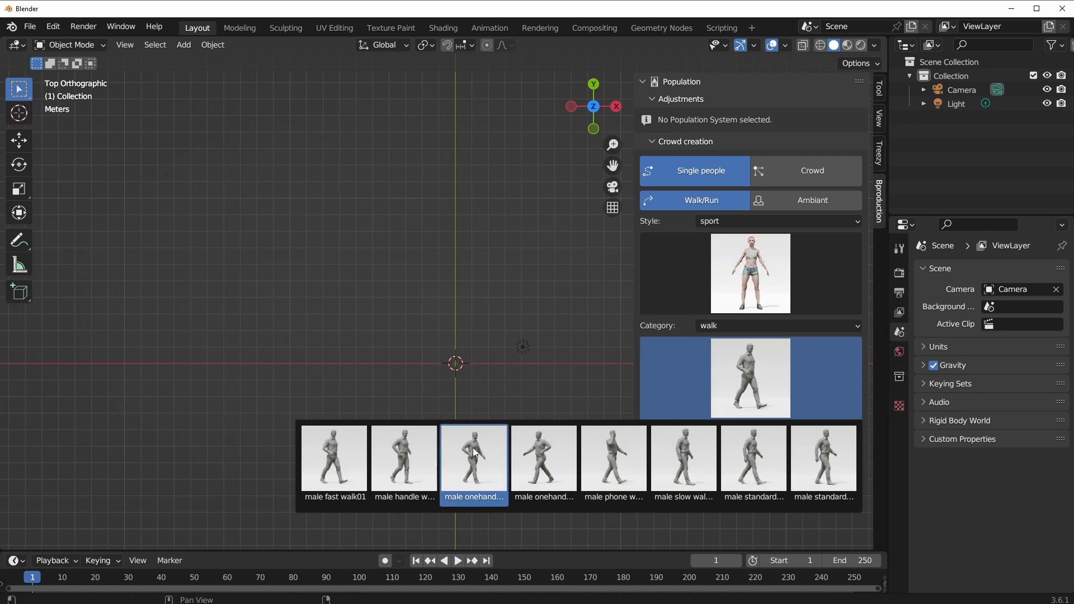
left_click(613, 459)
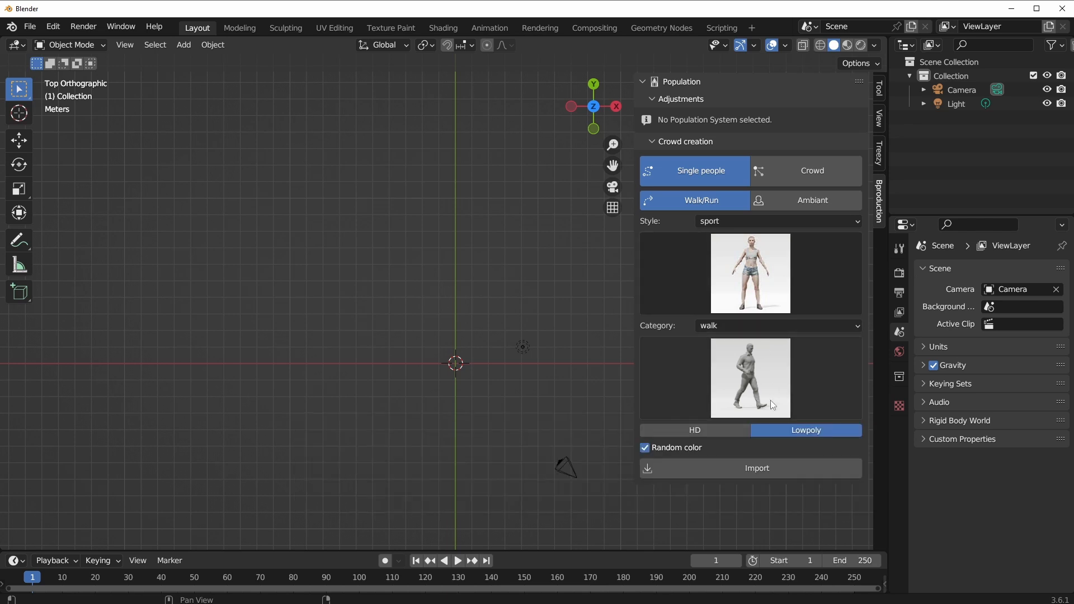
mouse_move(754, 383)
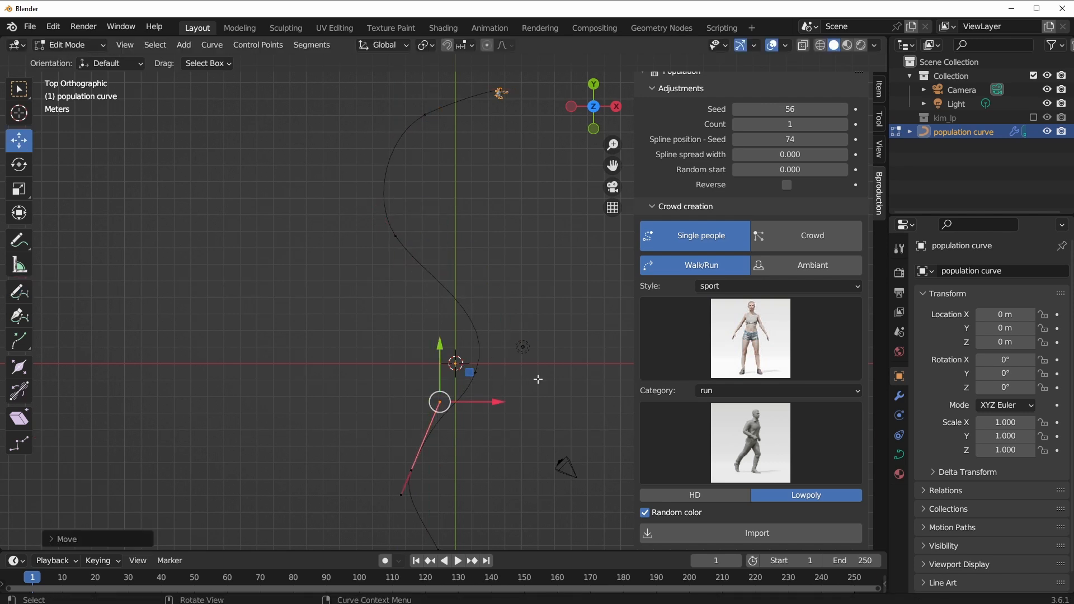
Step: Play back the runner travelling along the population curve, then stop playback
left_click(457, 561)
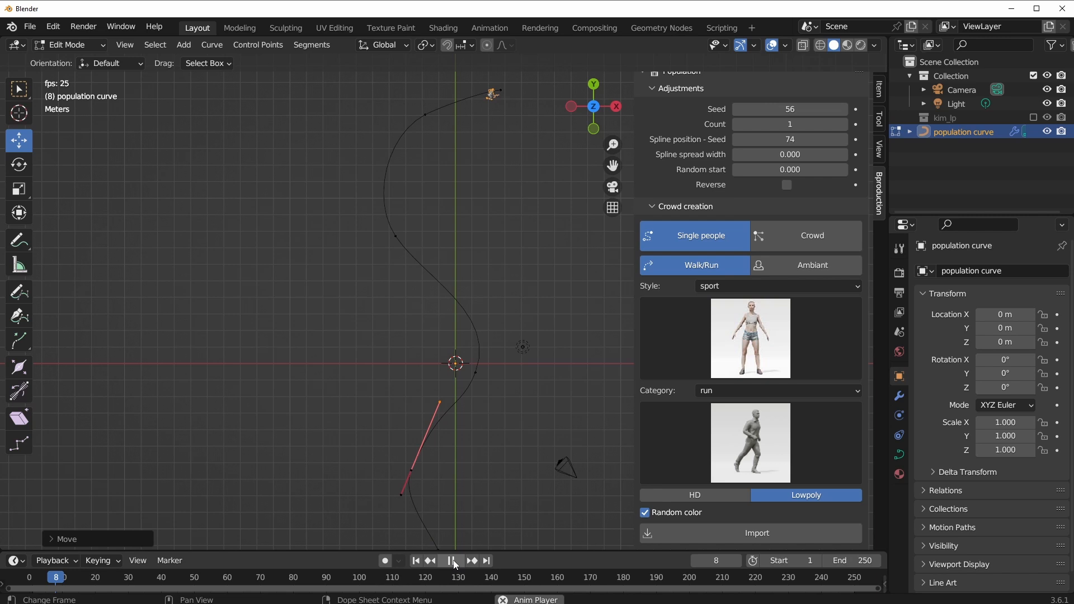
left_click(451, 560)
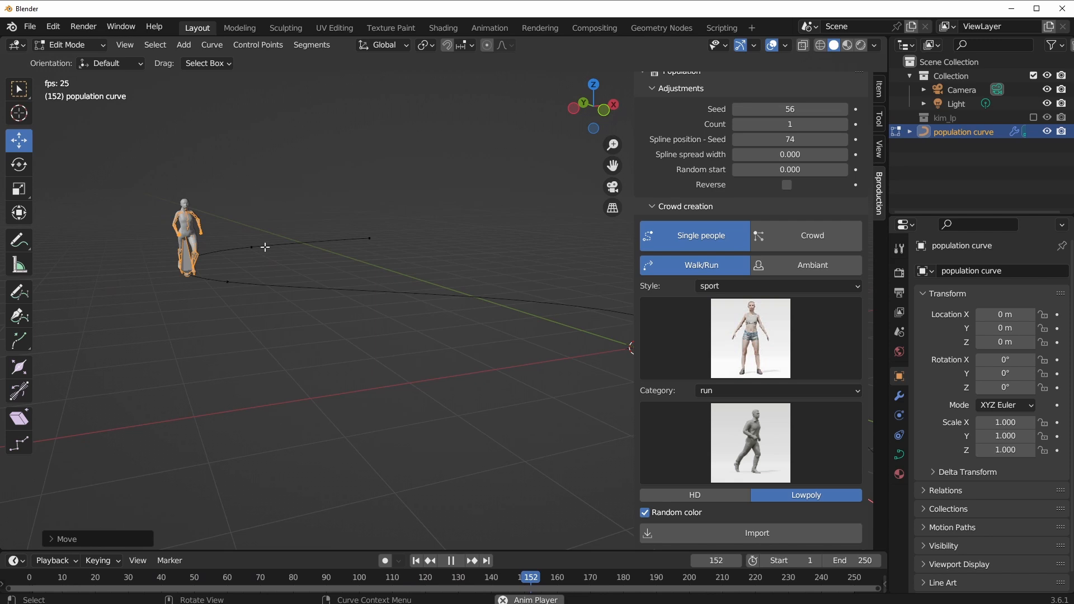
left_click(450, 561)
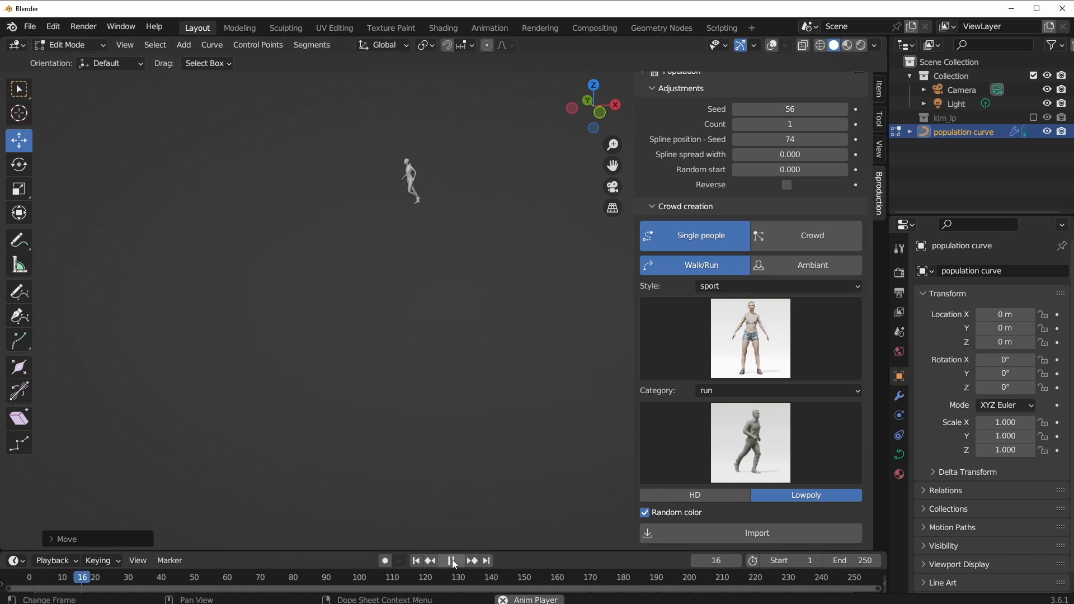
left_click(451, 561)
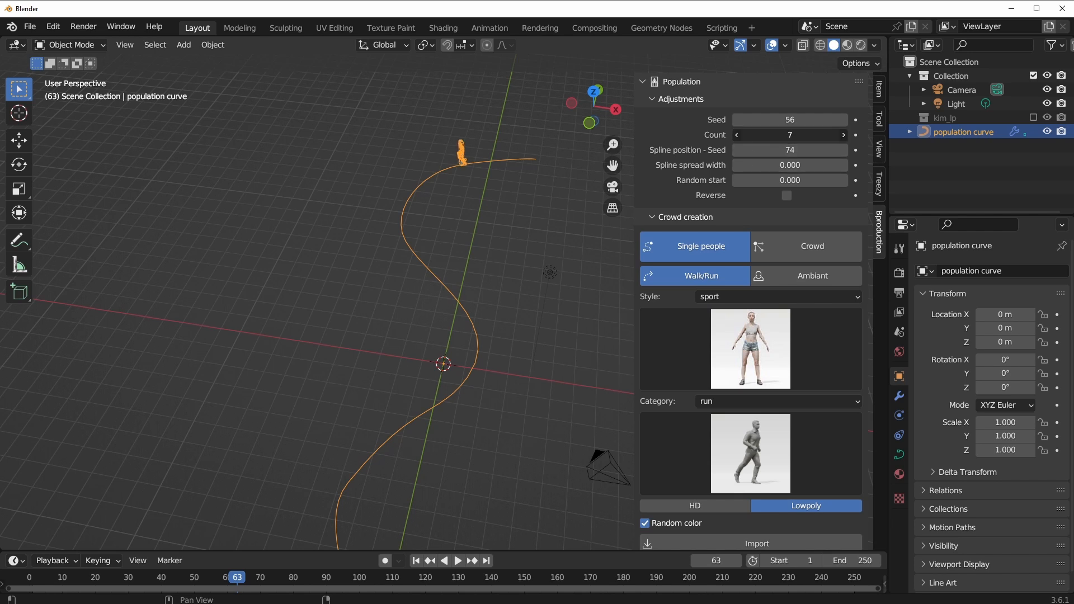
Step: Set the runner count to 4 and the spline spread width to about 3.52
left_click(843, 134)
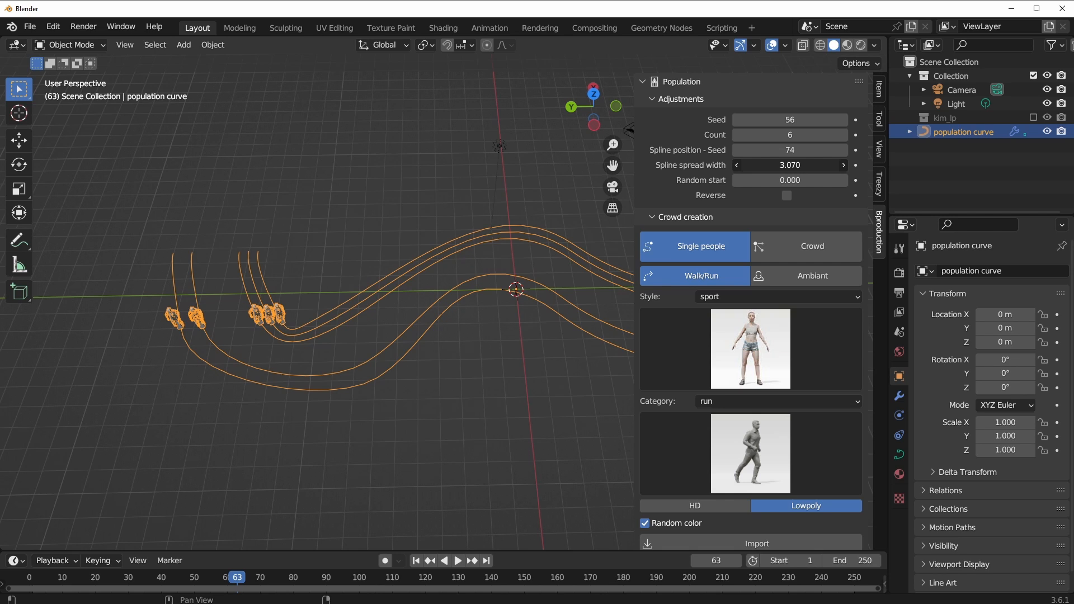
left_click_drag(790, 166, 808, 165)
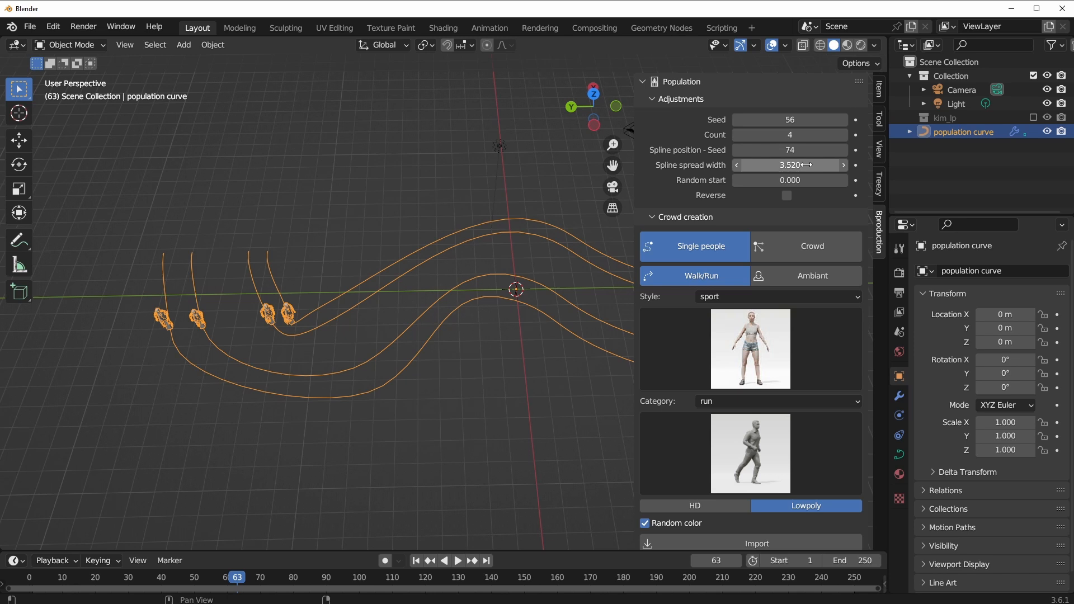
left_click_drag(808, 165, 767, 165)
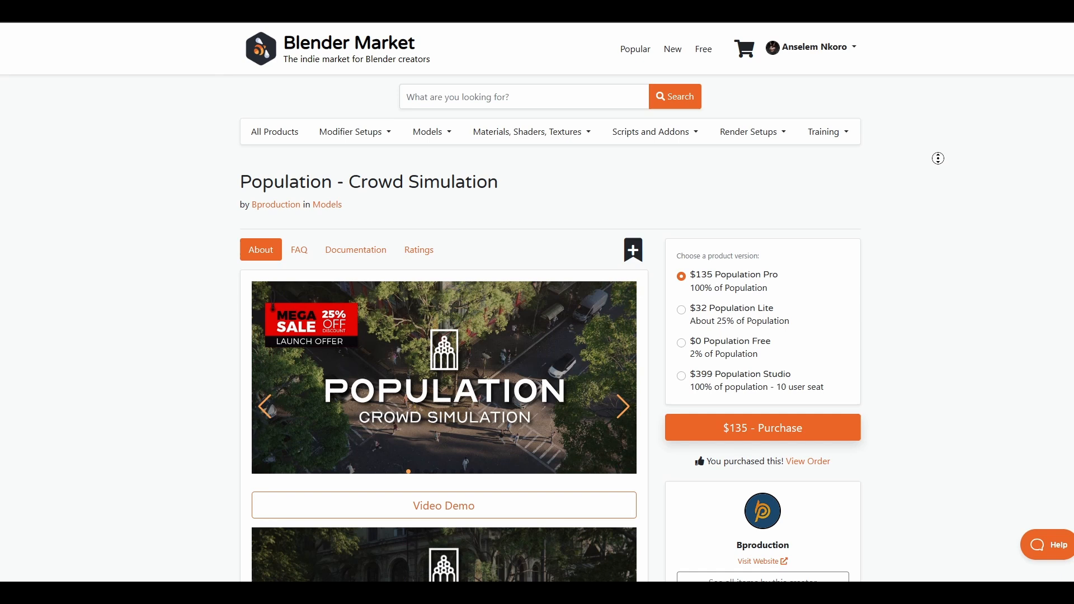
Step: Scroll through the Population product page to its sales, rating and compatibility details
scroll("down", 3)
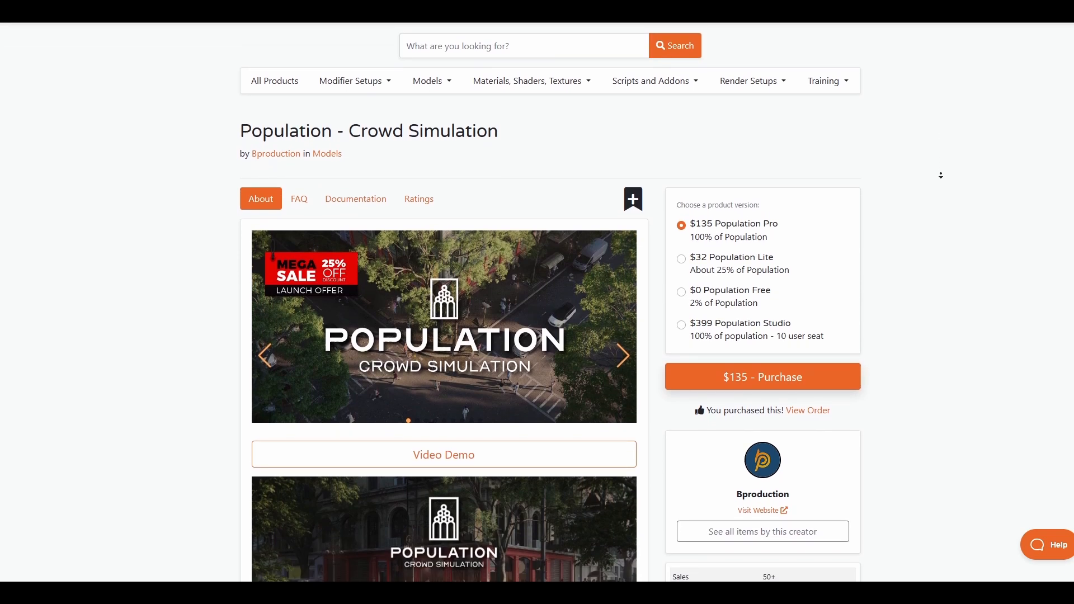
scroll("down", 3)
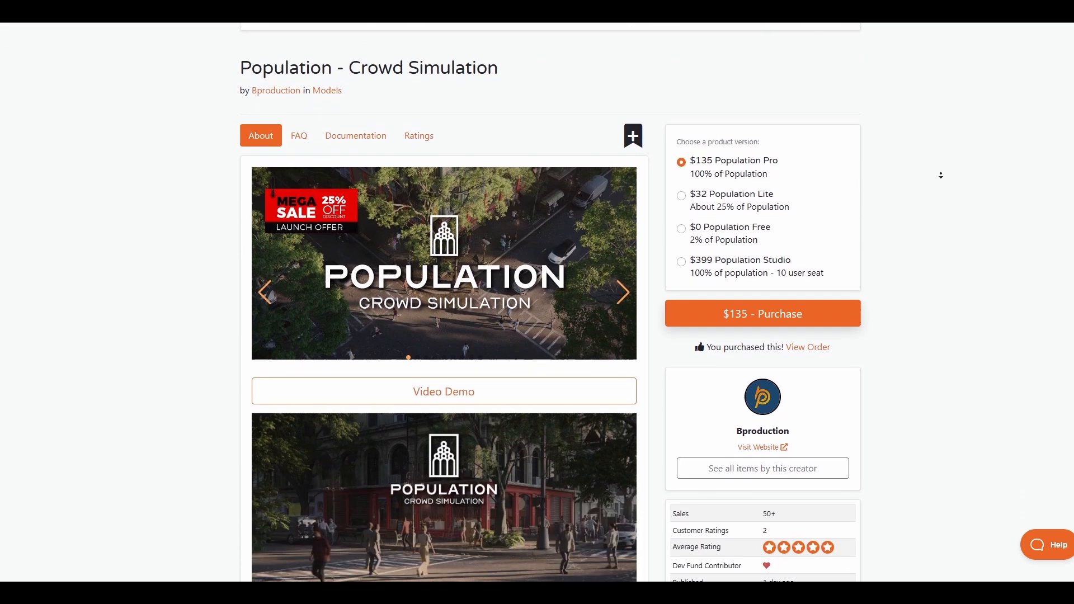
scroll("down", 3)
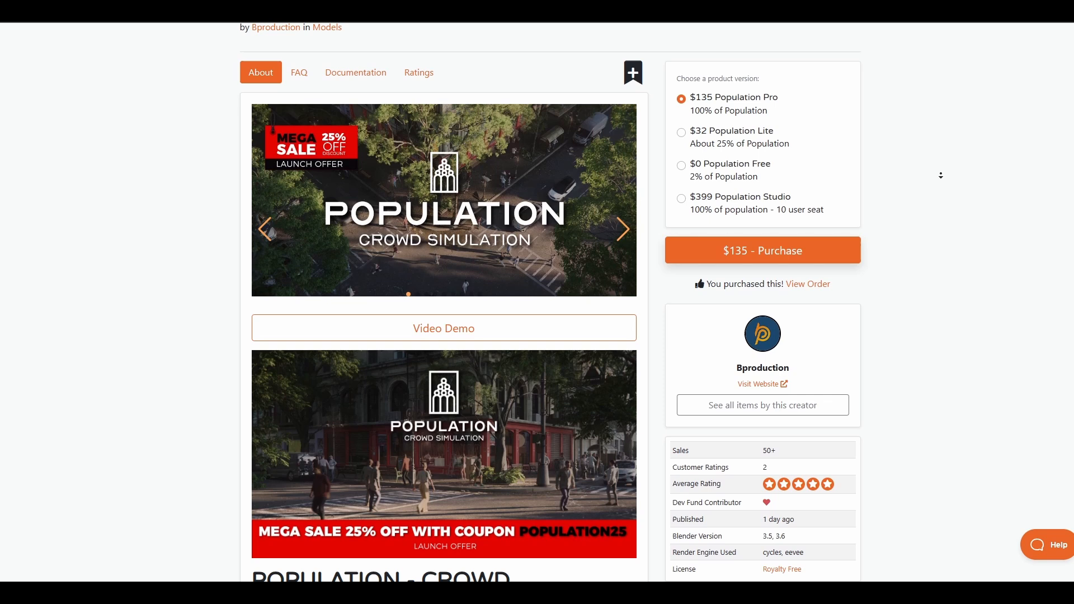
scroll("down", 3)
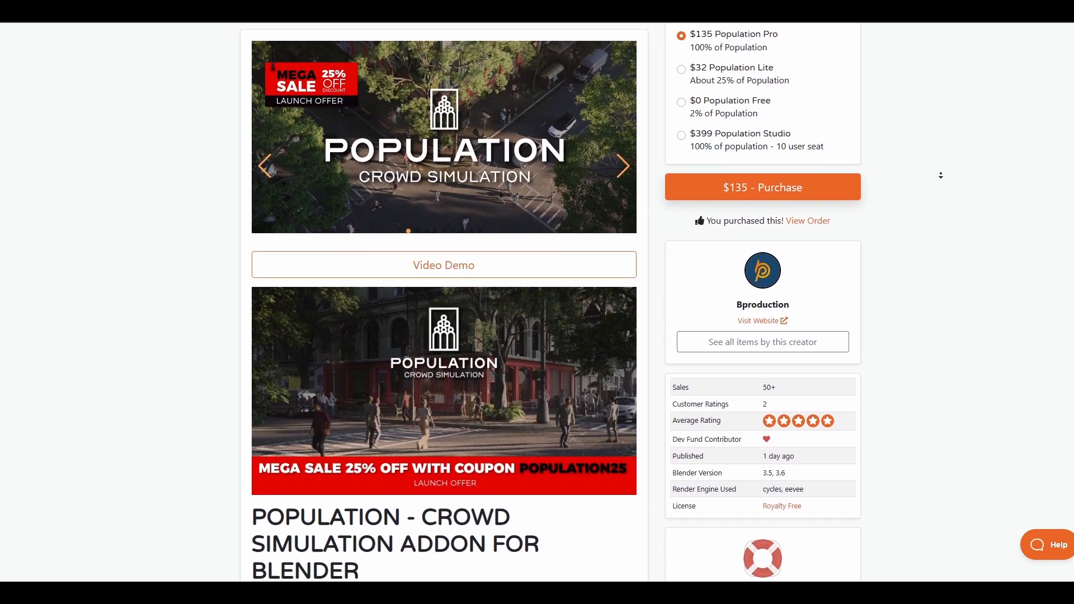
scroll("down", 3)
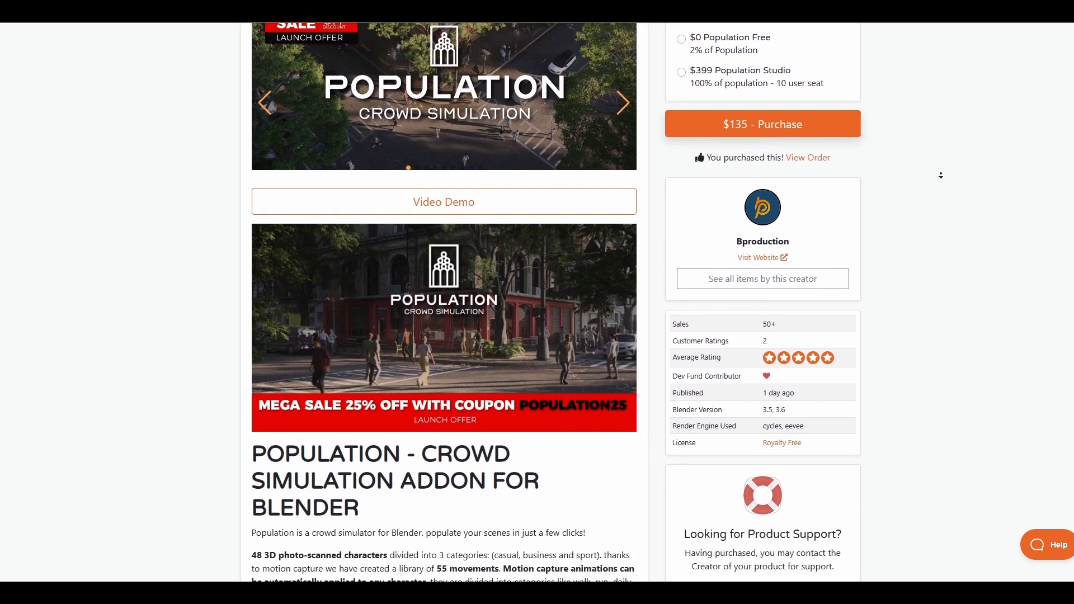
scroll("down", 3)
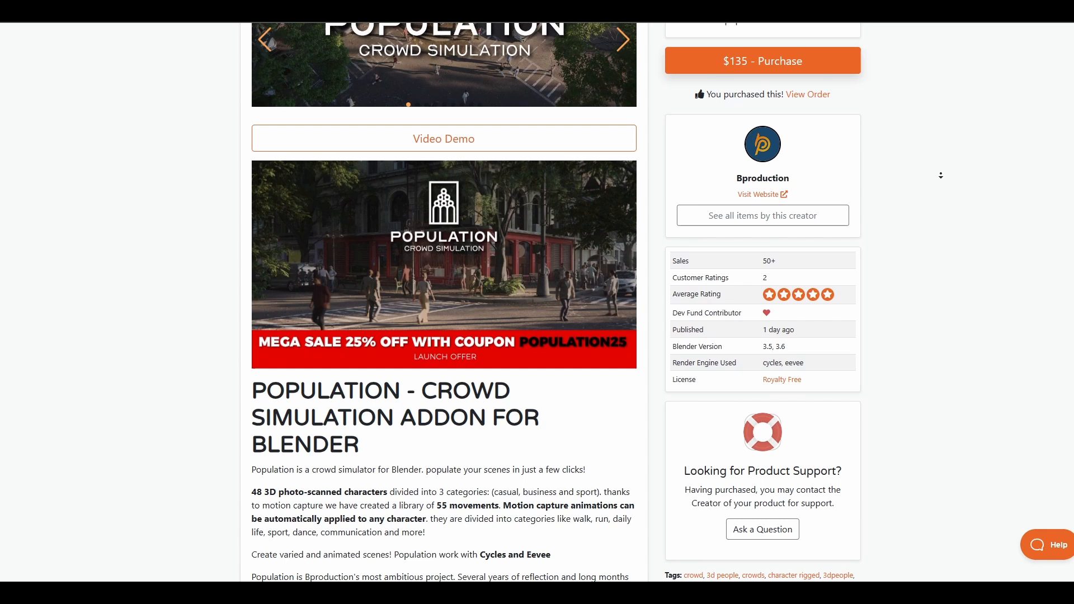
scroll("down", 3)
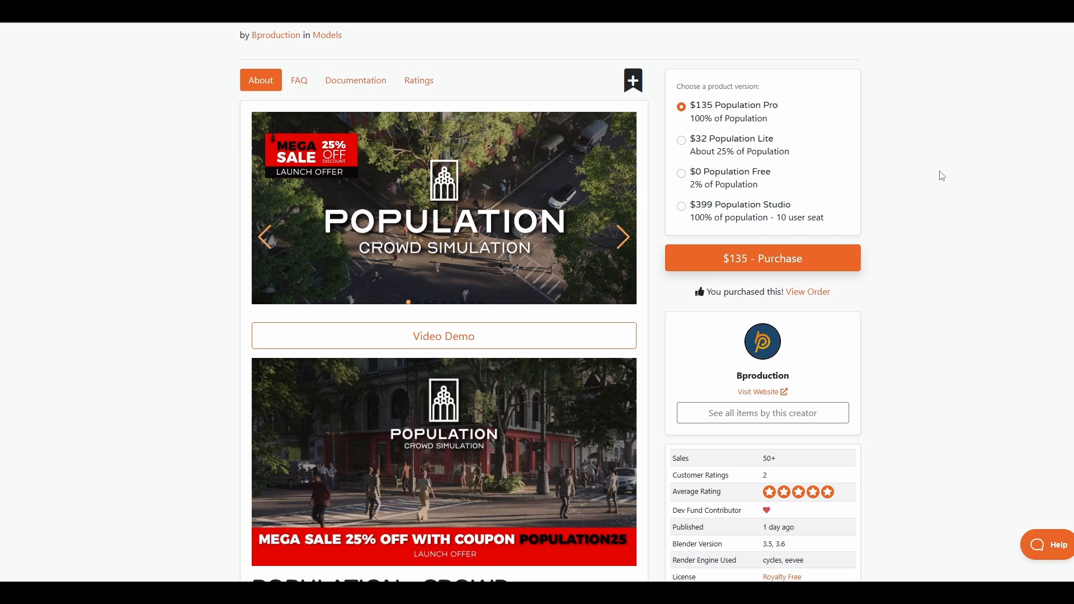
mouse_move(944, 421)
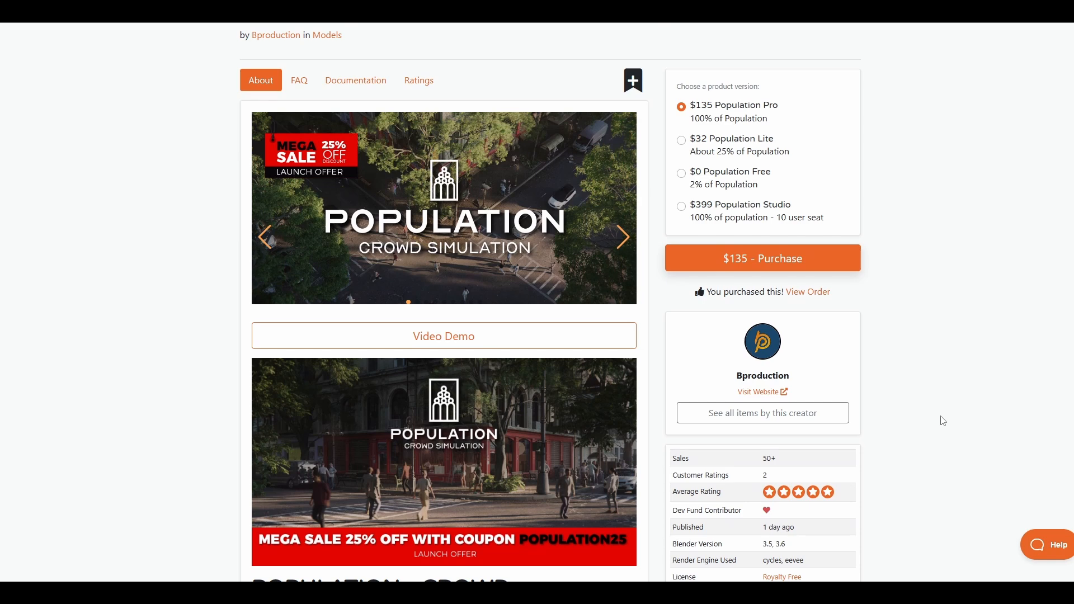